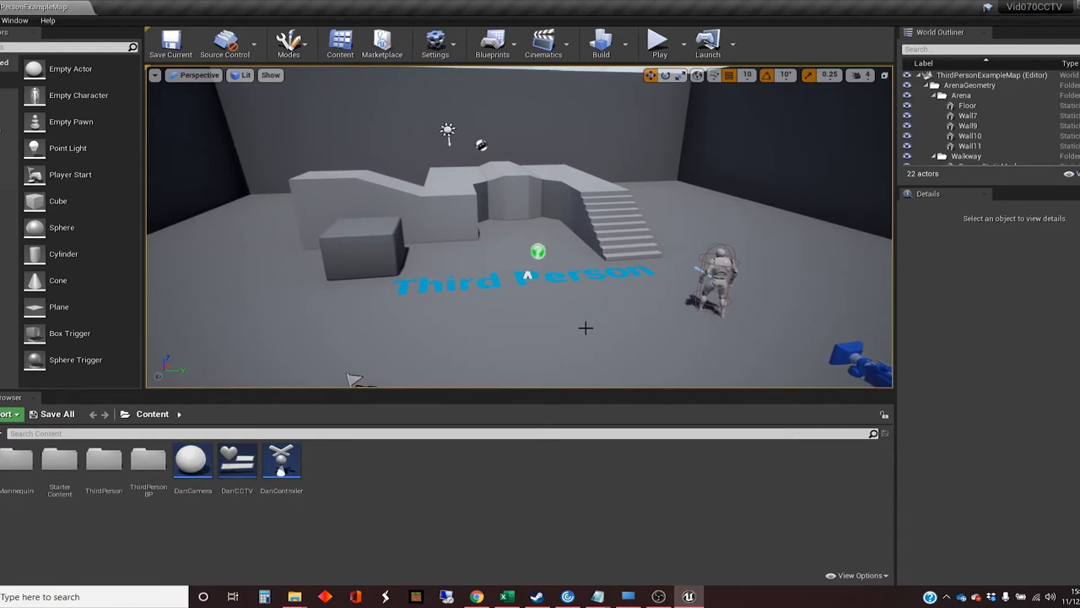
mouse_move(493, 344)
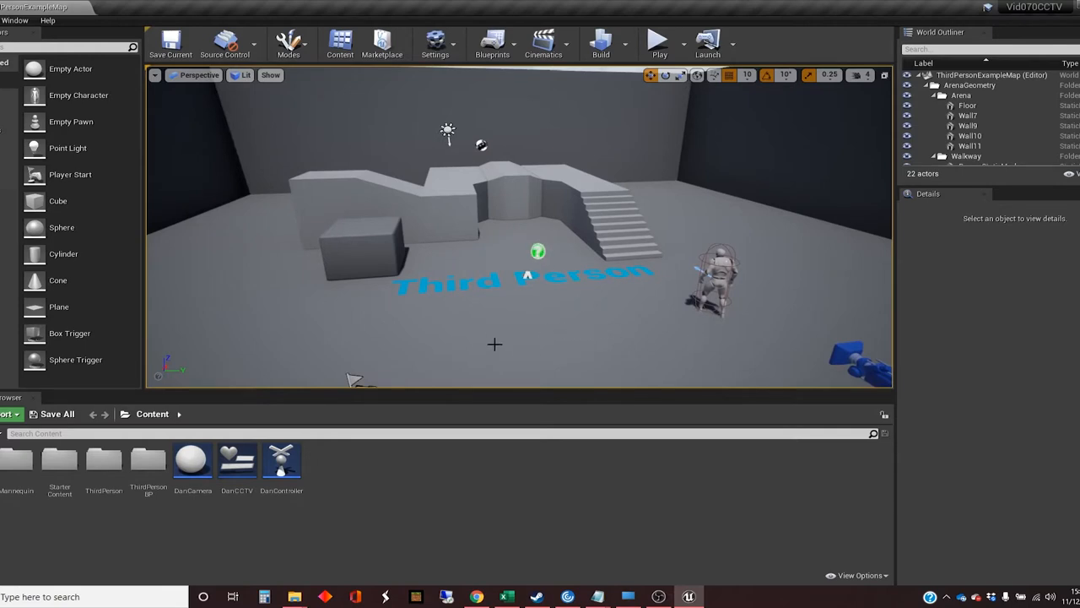
mouse_move(435, 42)
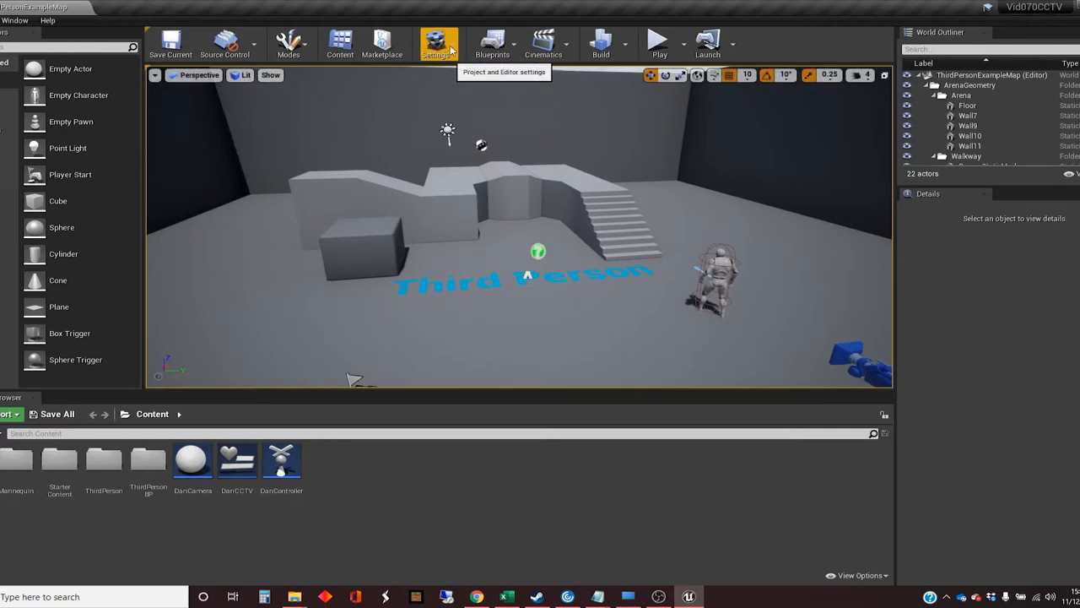
Review the project settings, the DanController blueprint and the DanCCTV widget blueprint.
left_click(432, 41)
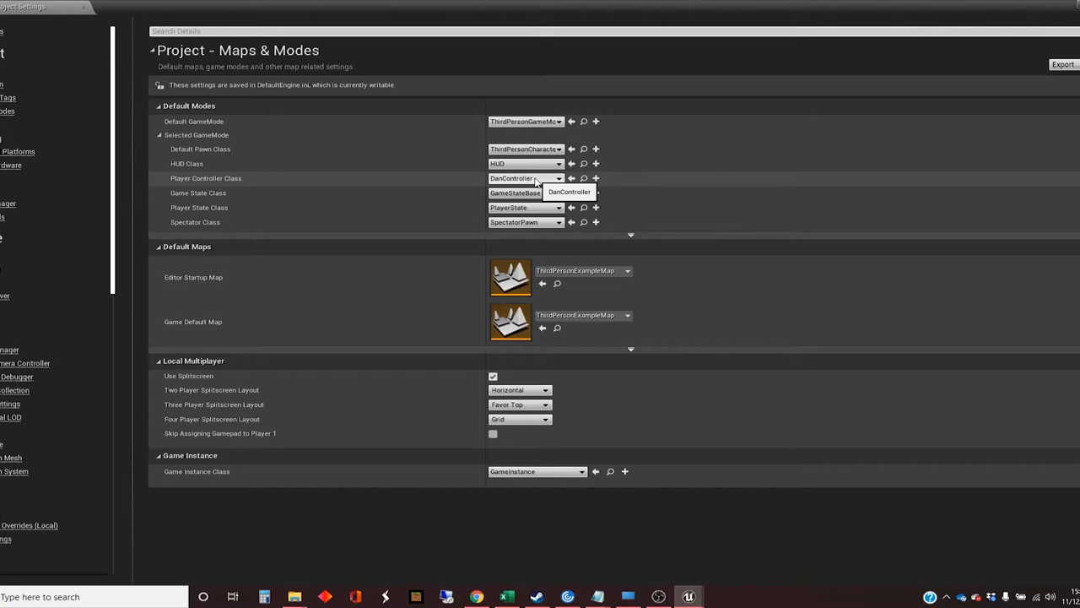
mouse_move(395, 192)
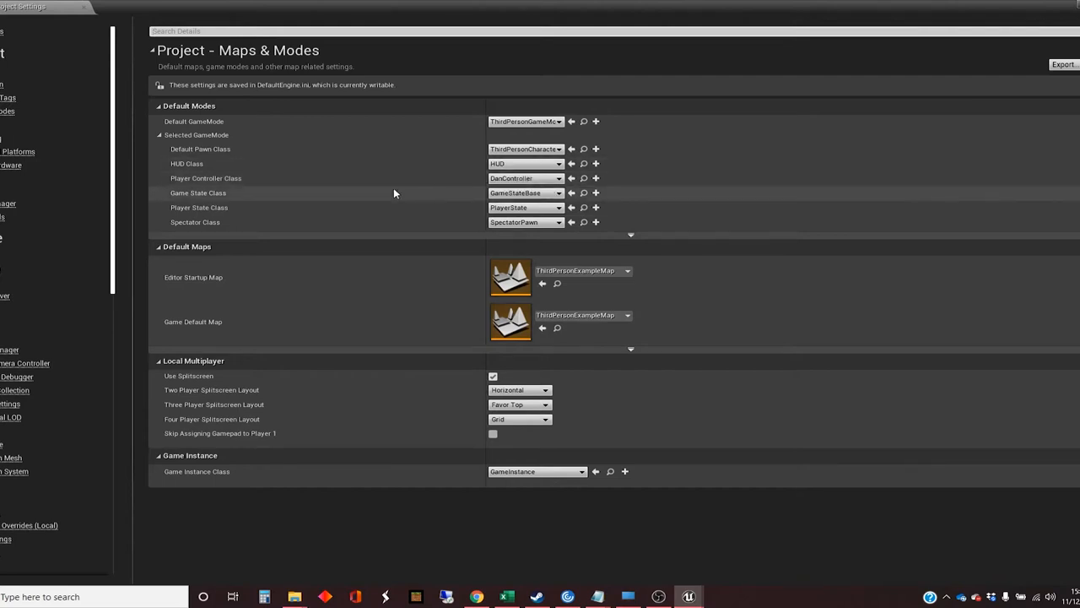
mouse_move(365, 192)
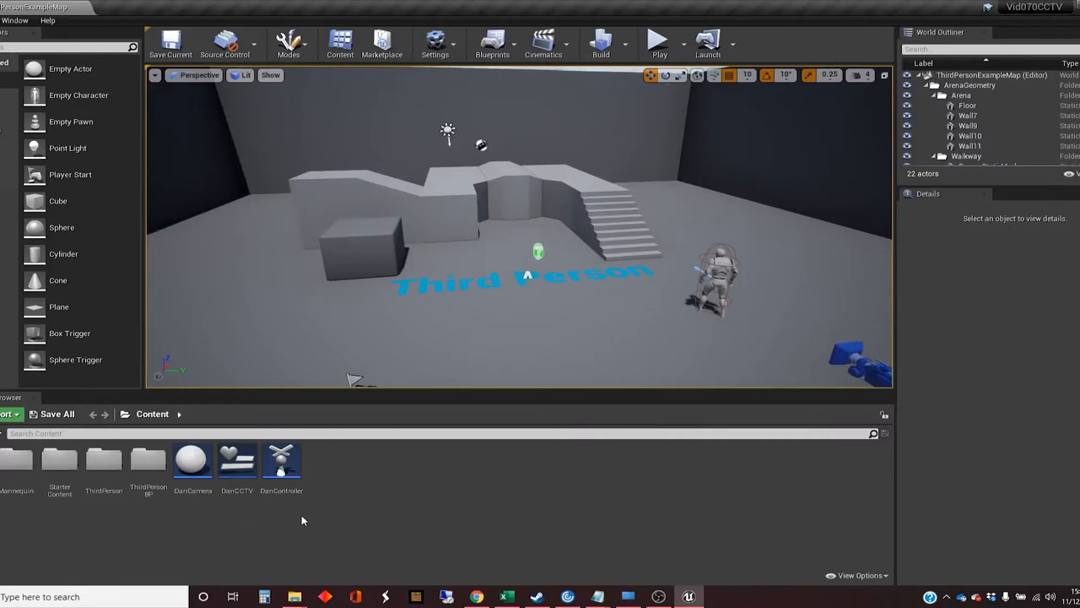
mouse_move(280, 464)
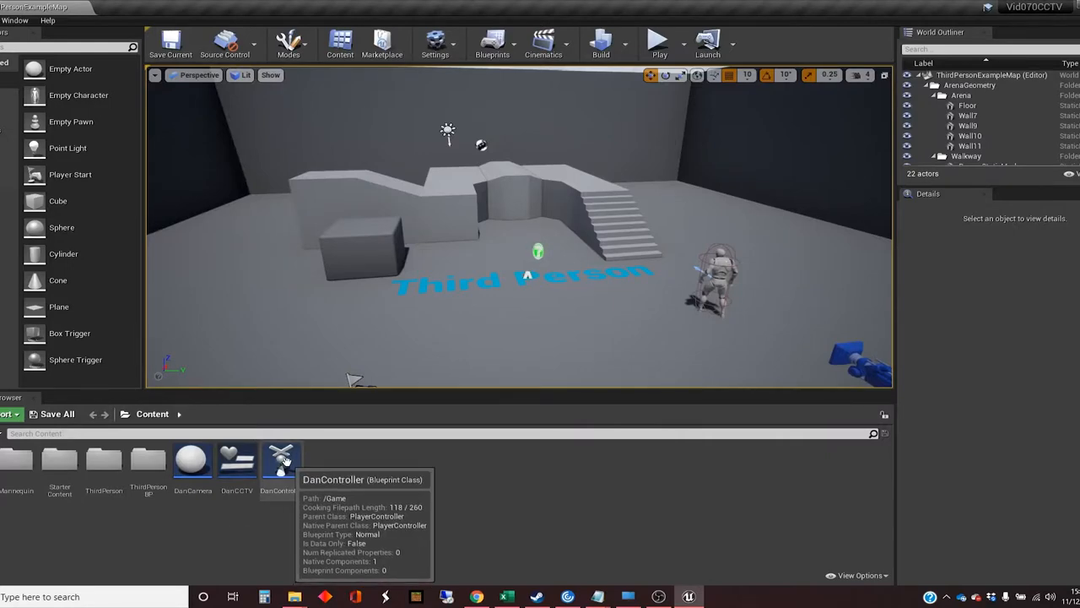
double_click(281, 459)
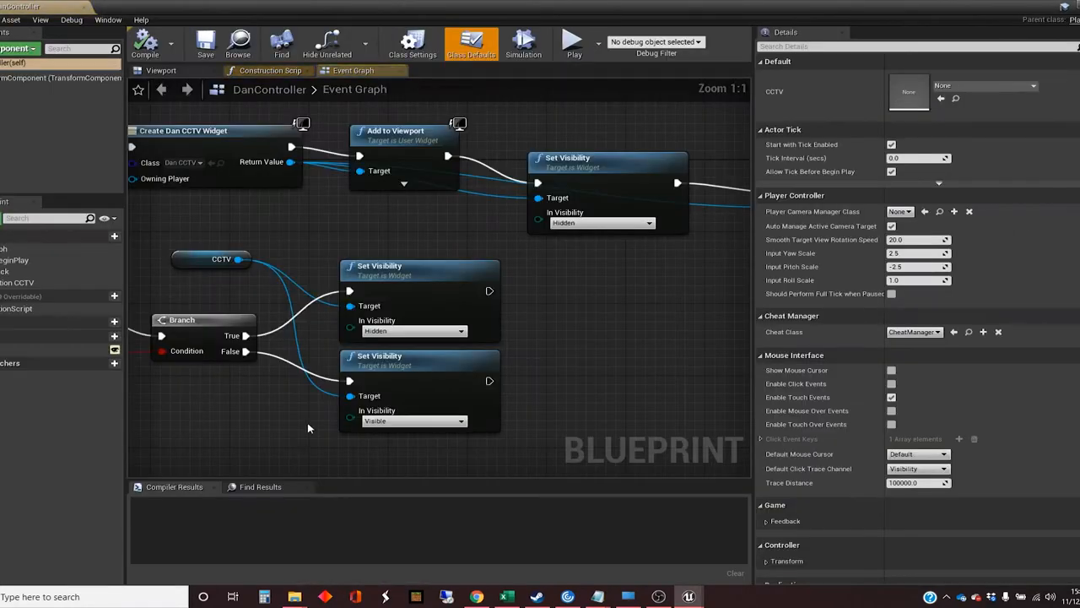
scroll("down", 3)
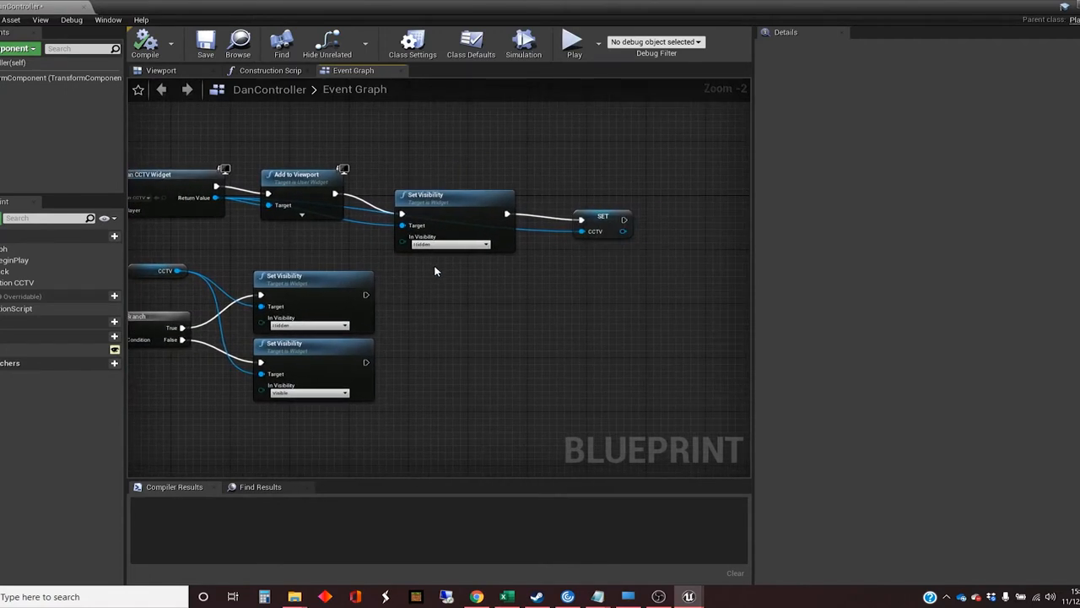
mouse_move(523, 296)
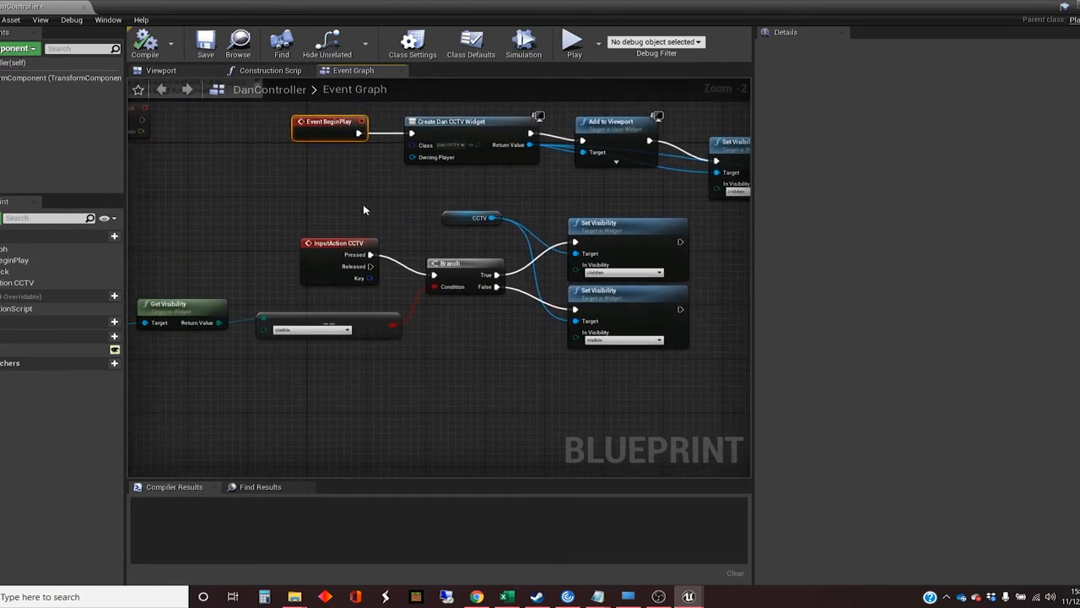
mouse_move(317, 247)
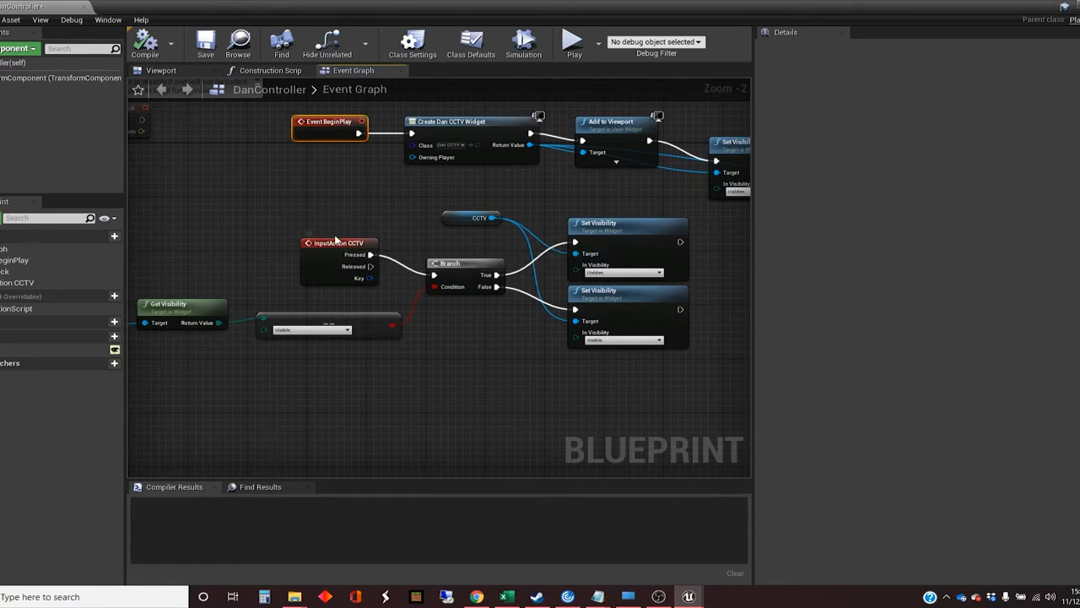
mouse_move(368, 212)
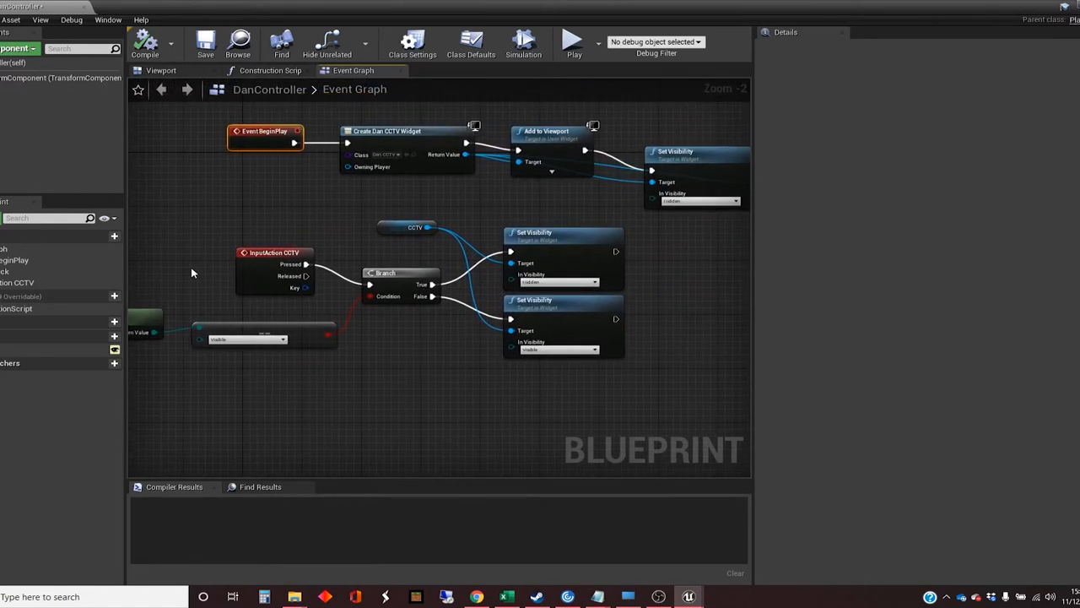
mouse_move(1050, 10)
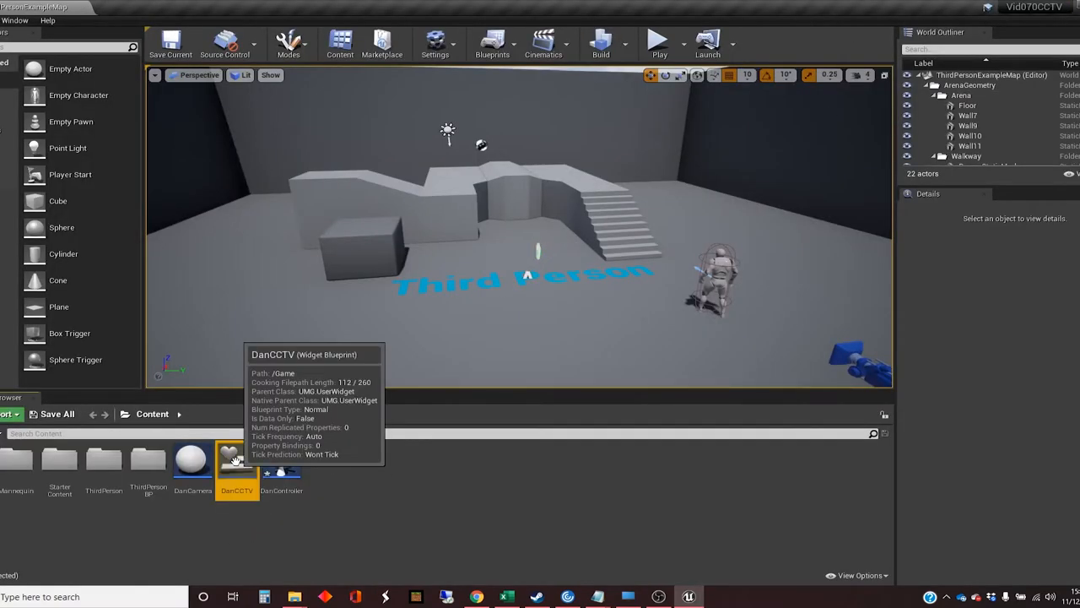
double_click(236, 469)
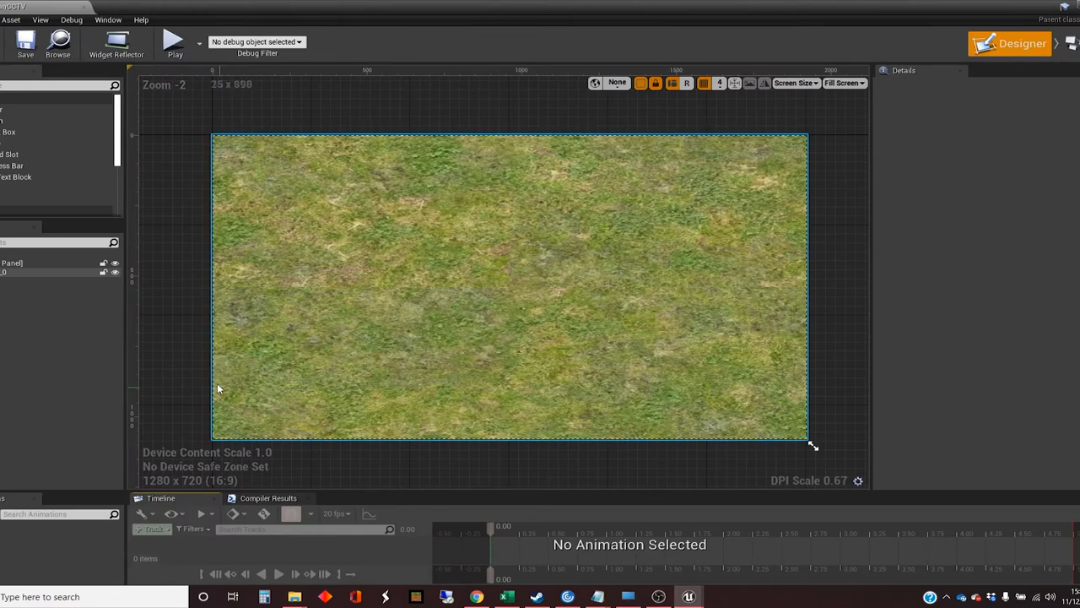
left_click(26, 272)
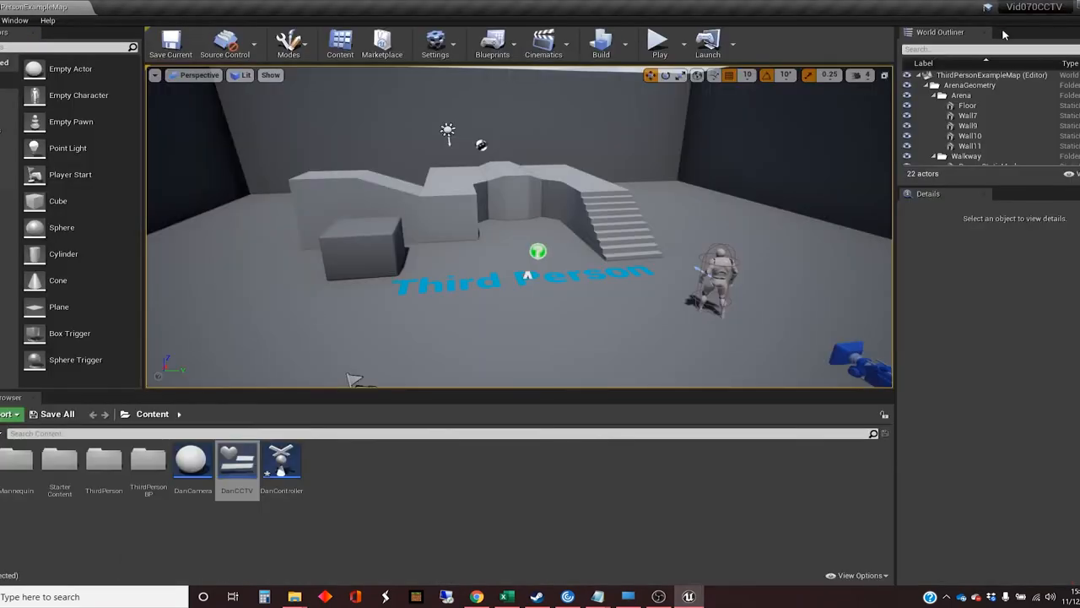
mouse_move(253, 562)
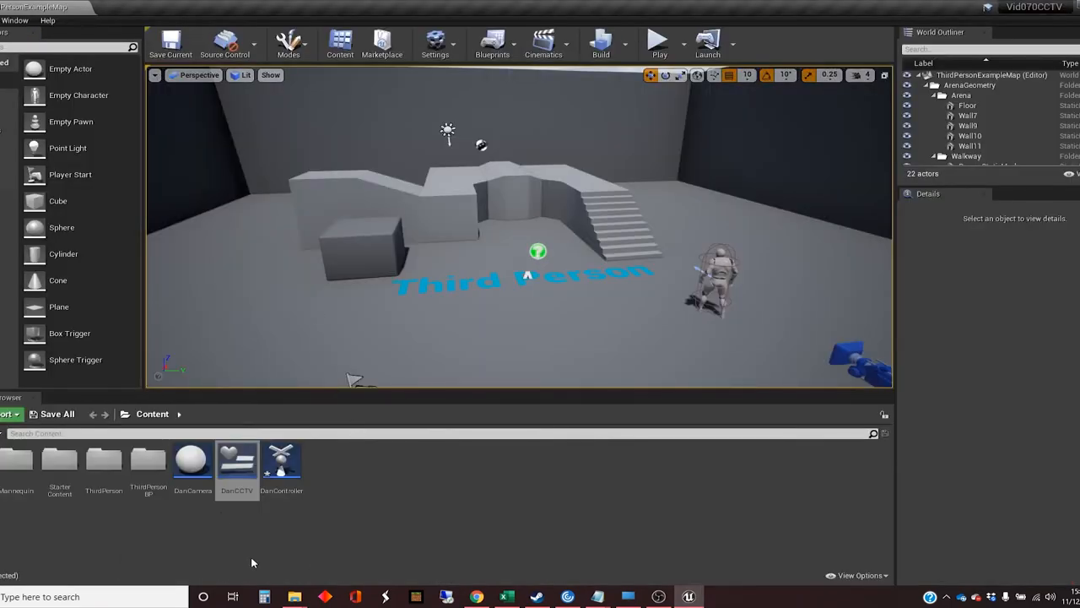
mouse_move(192, 459)
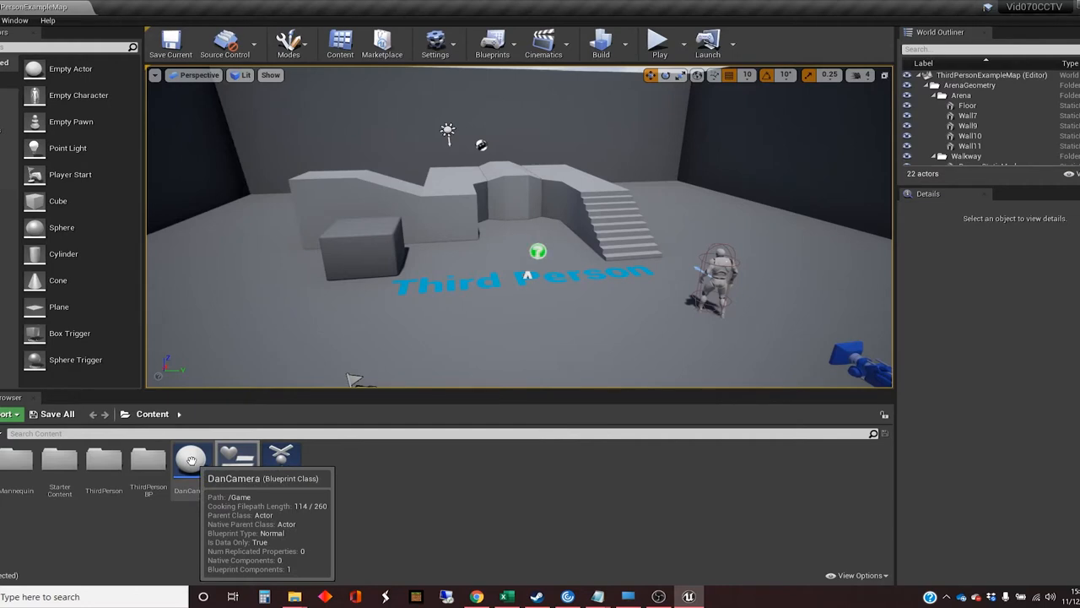
Play the level, then bring DanCamera into the full blueprint editor with its 3D preview.
left_click(193, 458)
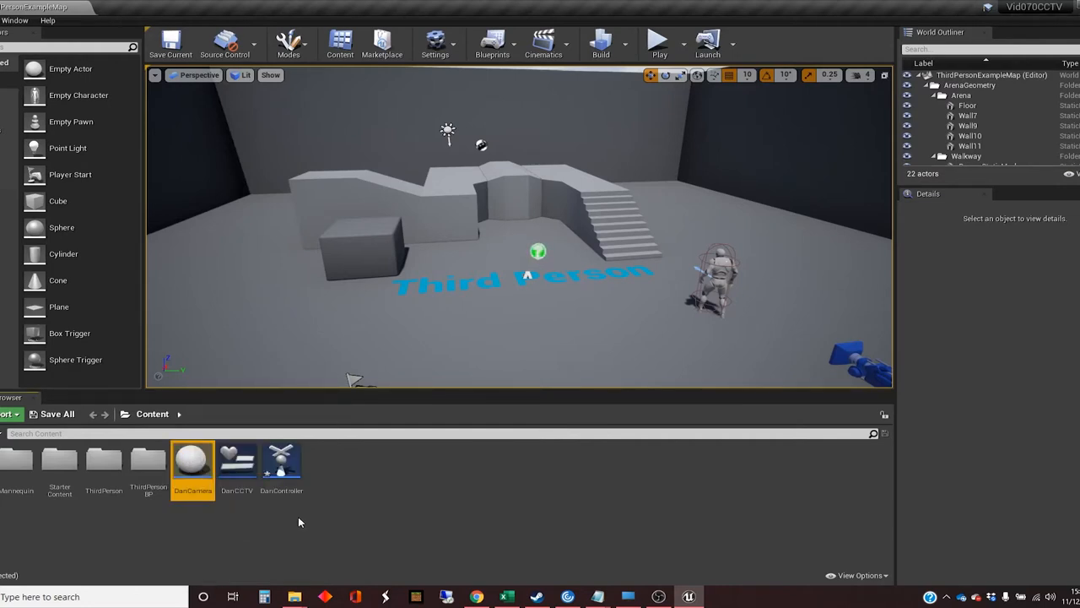
mouse_move(658, 41)
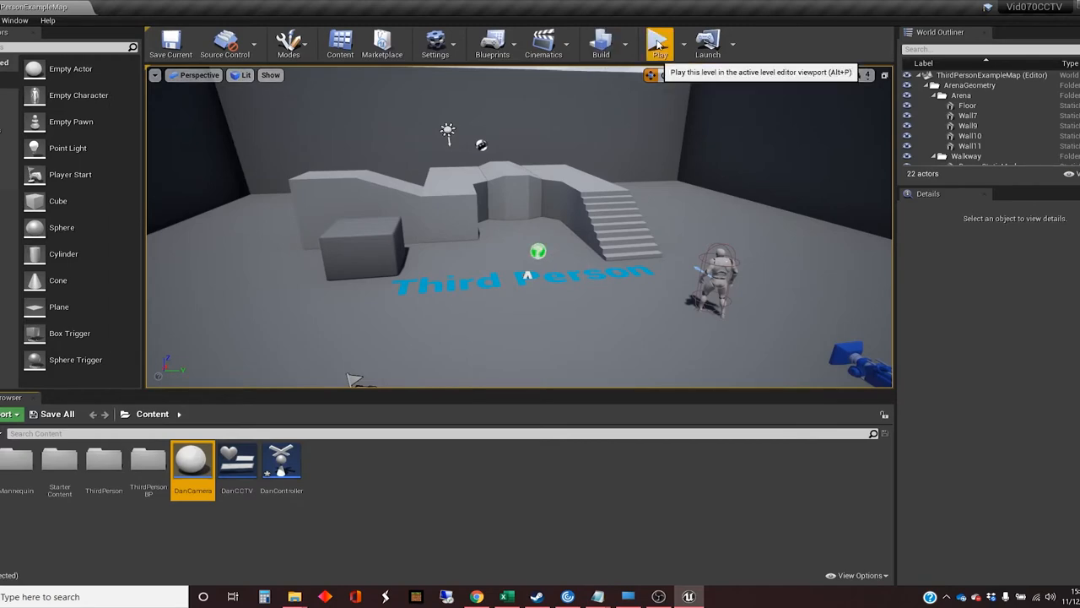
left_click(656, 40)
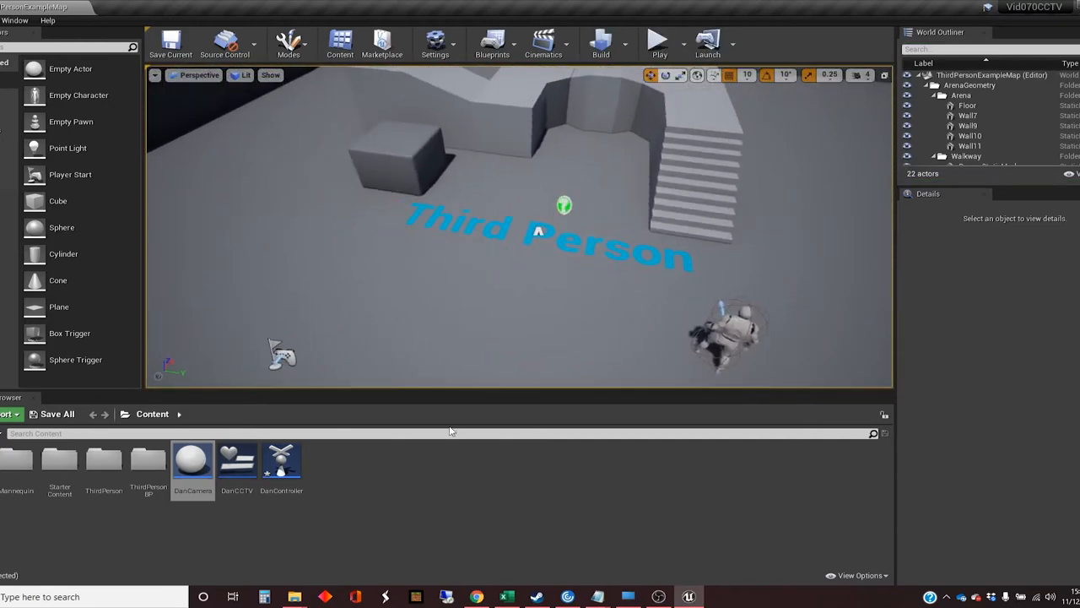
mouse_move(192, 462)
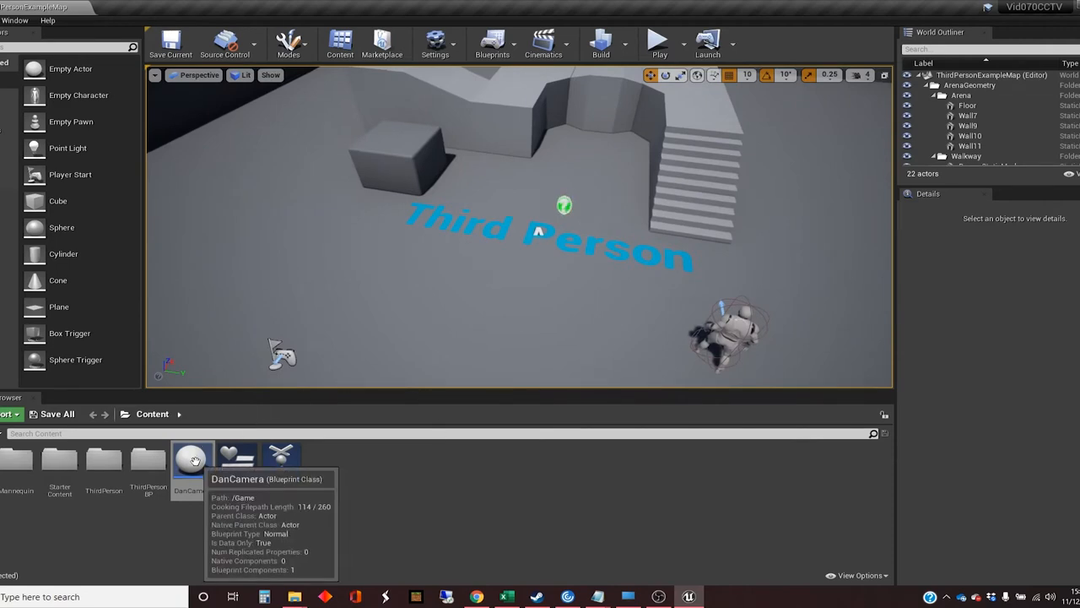
double_click(193, 461)
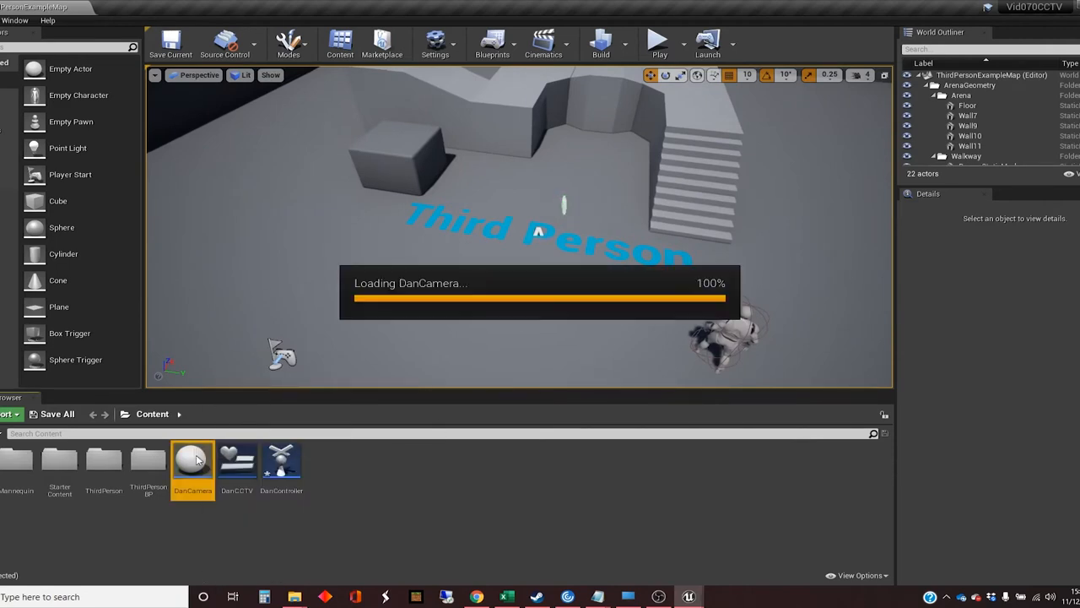
double_click(192, 459)
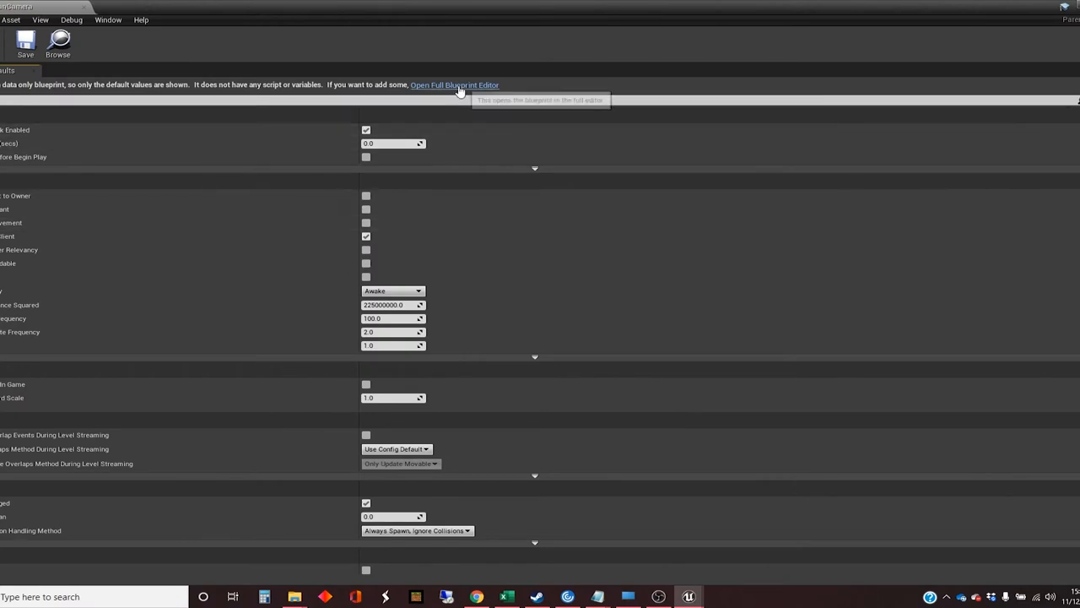
left_click(464, 84)
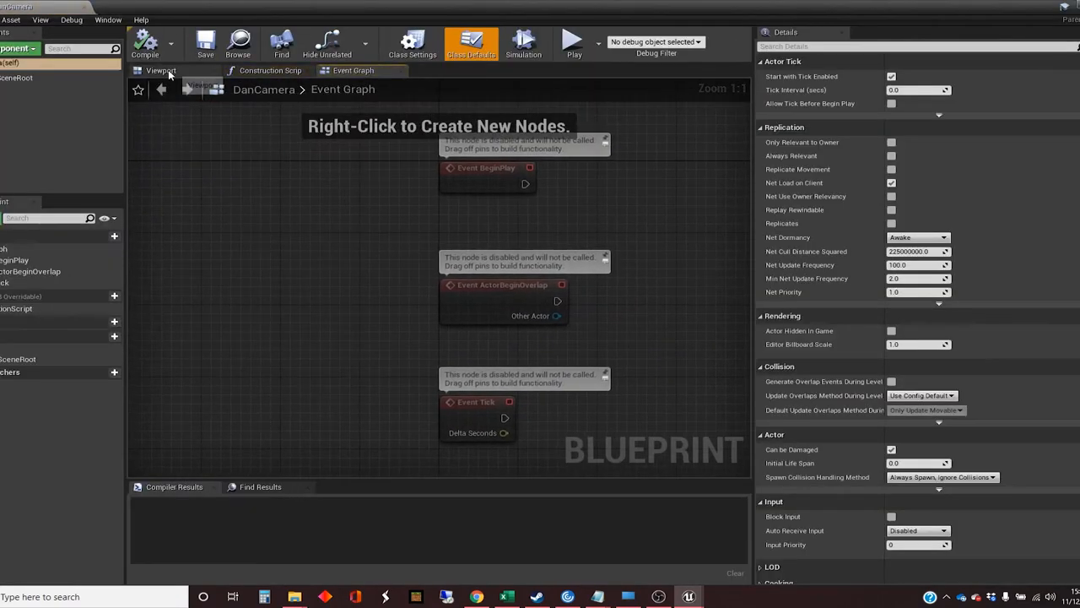
left_click(162, 71)
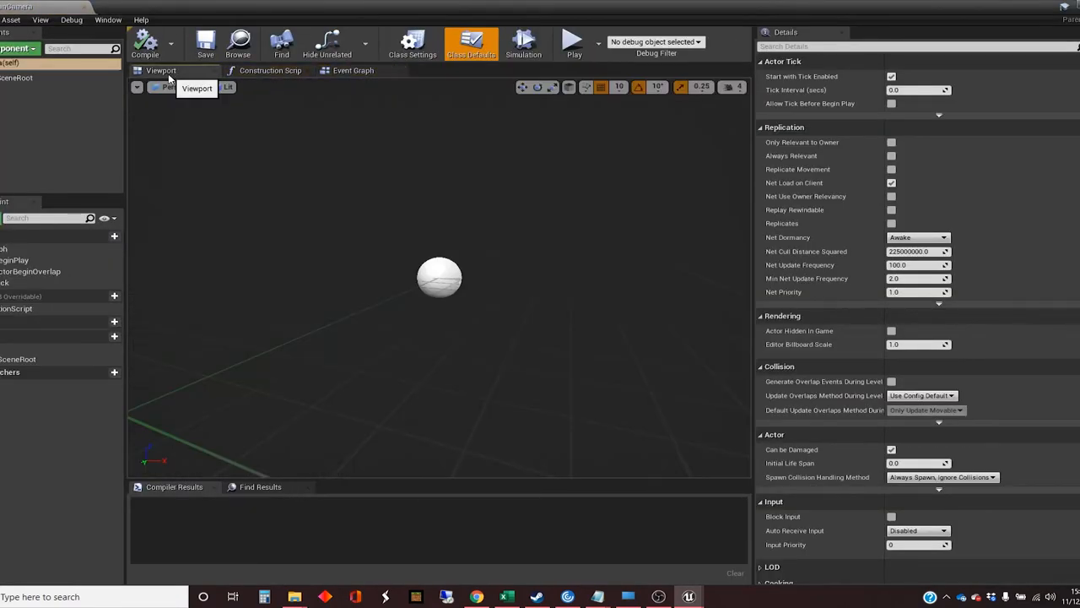
Add a Scene Capture Component 2D under DanCamera's root and return to the level.
left_click(25, 77)
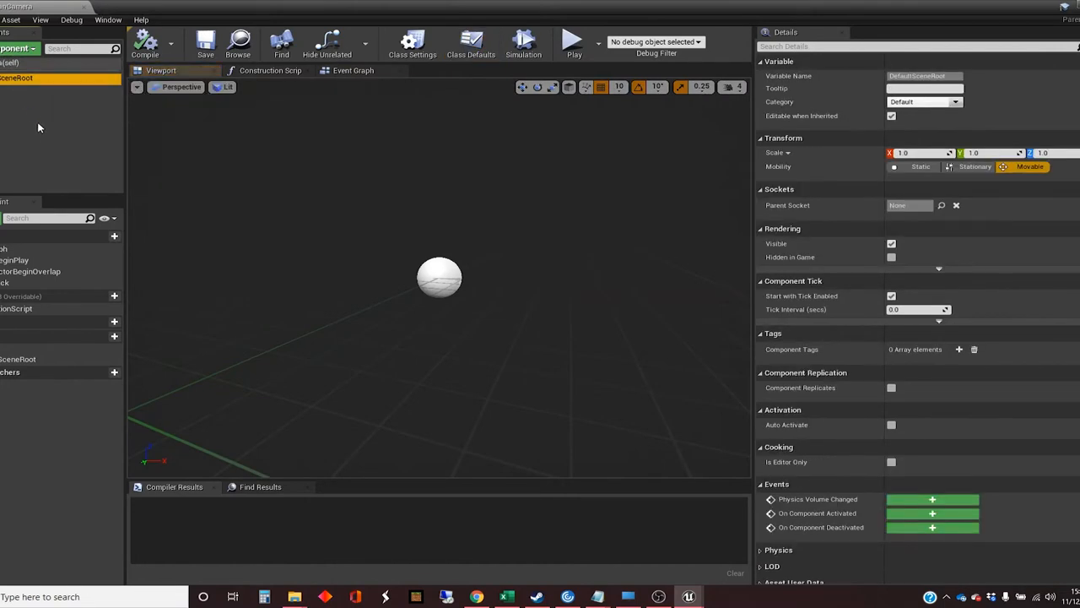
mouse_move(20, 48)
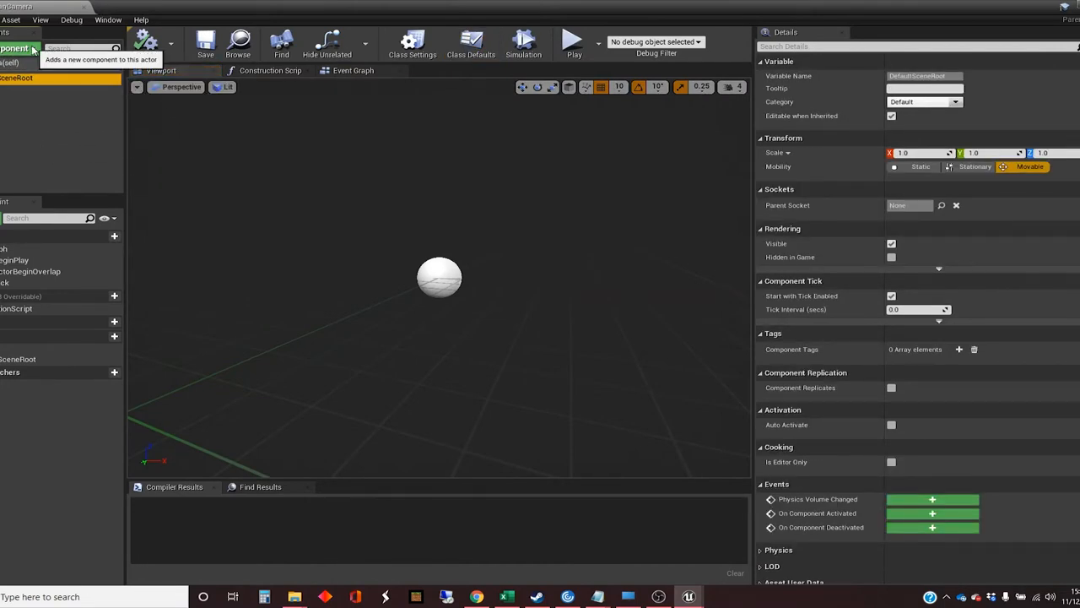
left_click(21, 44)
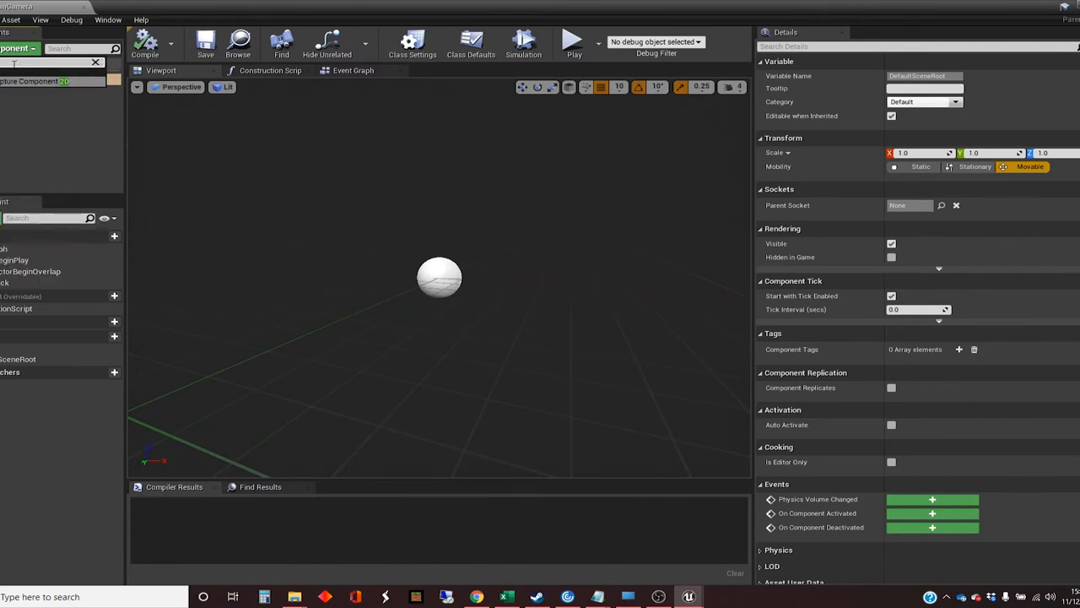
mouse_move(34, 81)
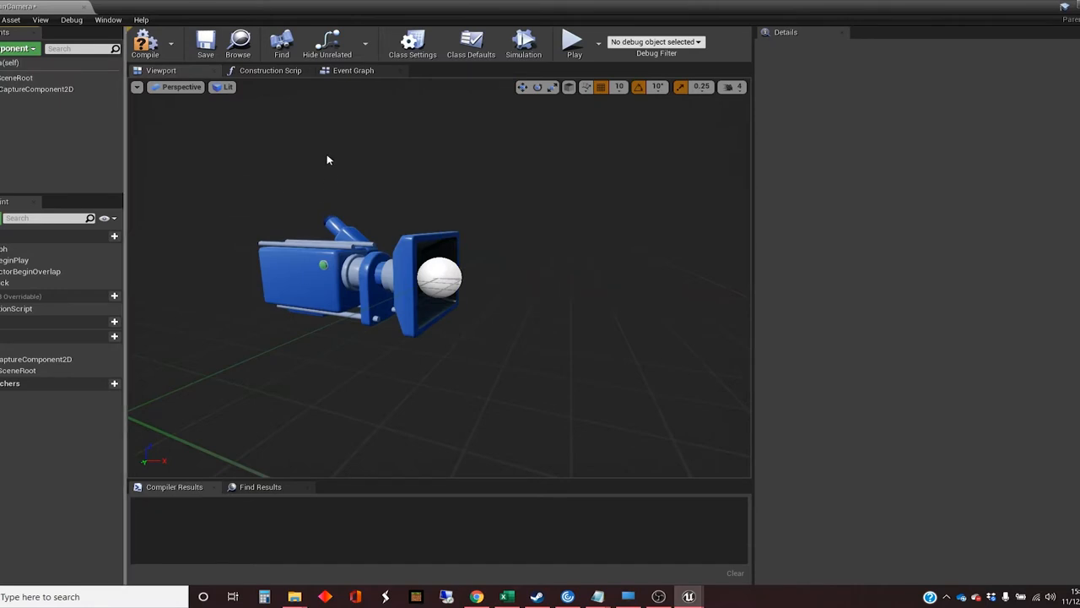
mouse_move(331, 135)
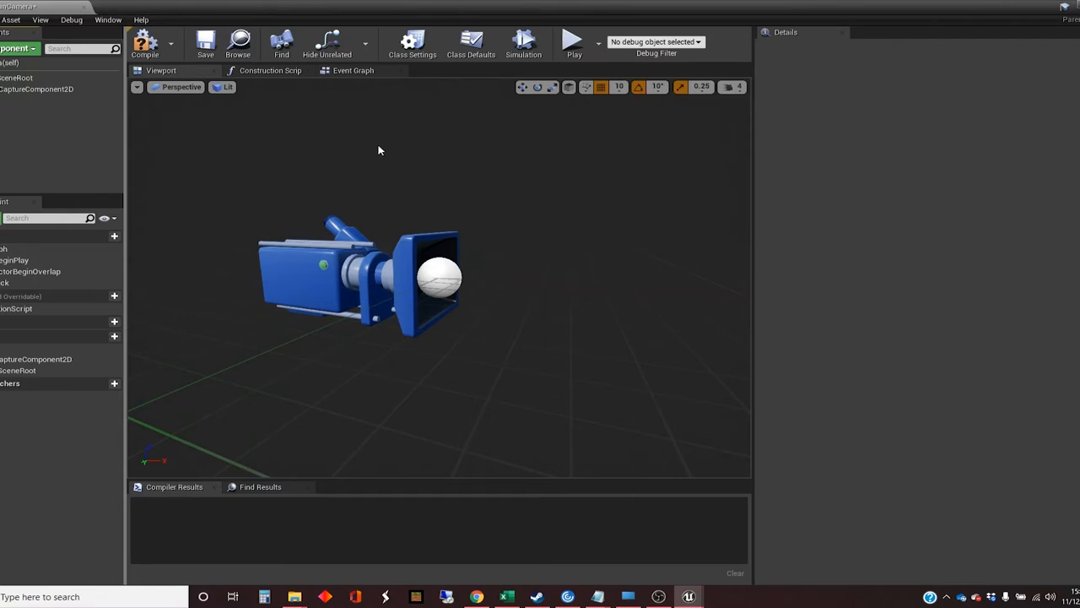
mouse_move(162, 128)
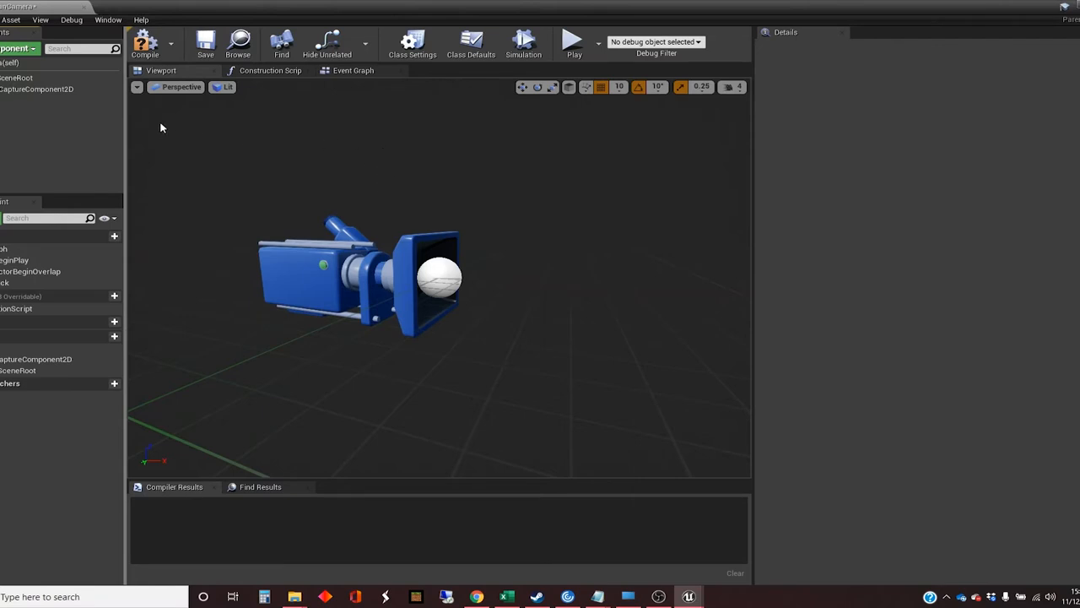
left_click(151, 42)
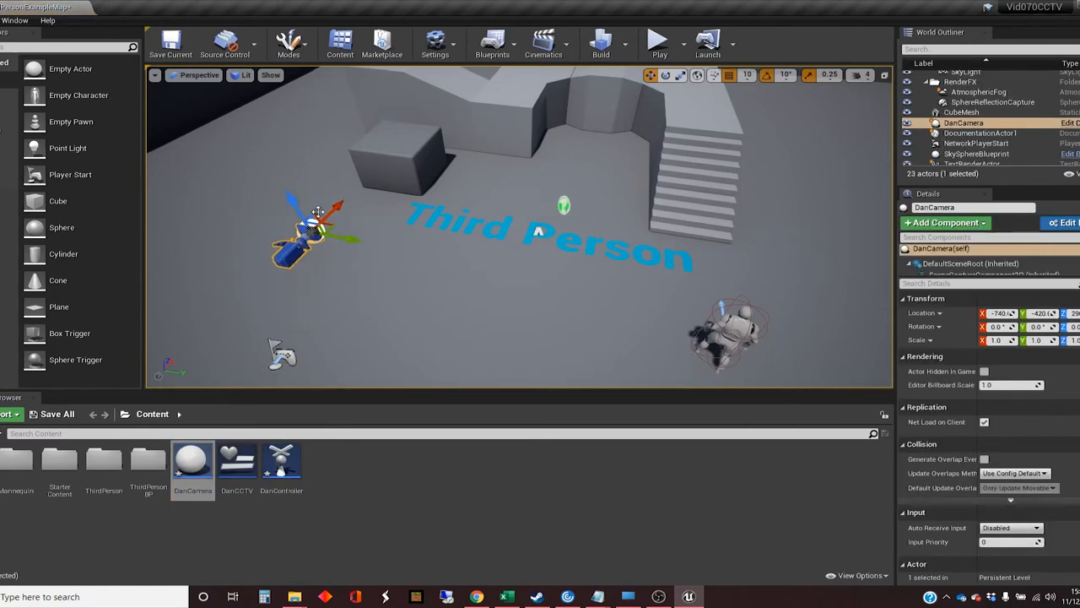
Pilot DanCamera from the viewport to fly it to a high vantage over the Third Person area.
right_click(293, 245)
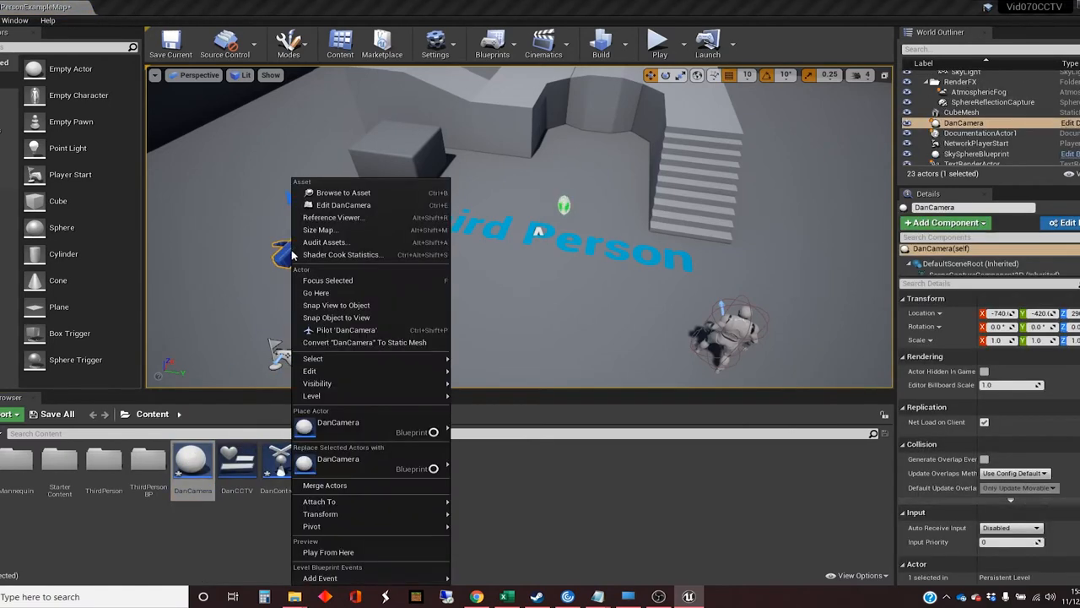
mouse_move(346, 329)
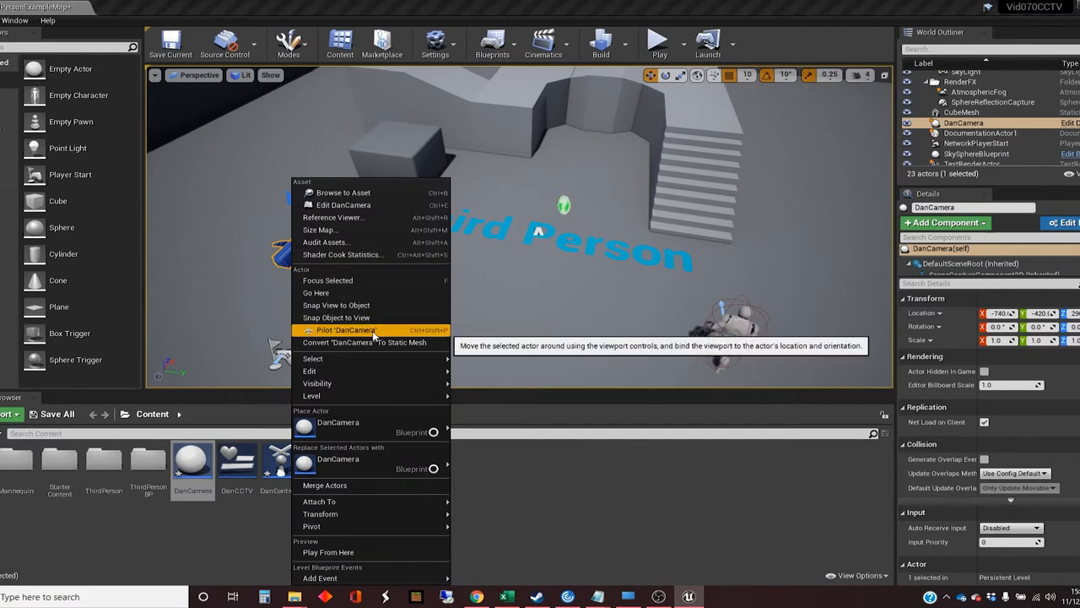
mouse_move(378, 334)
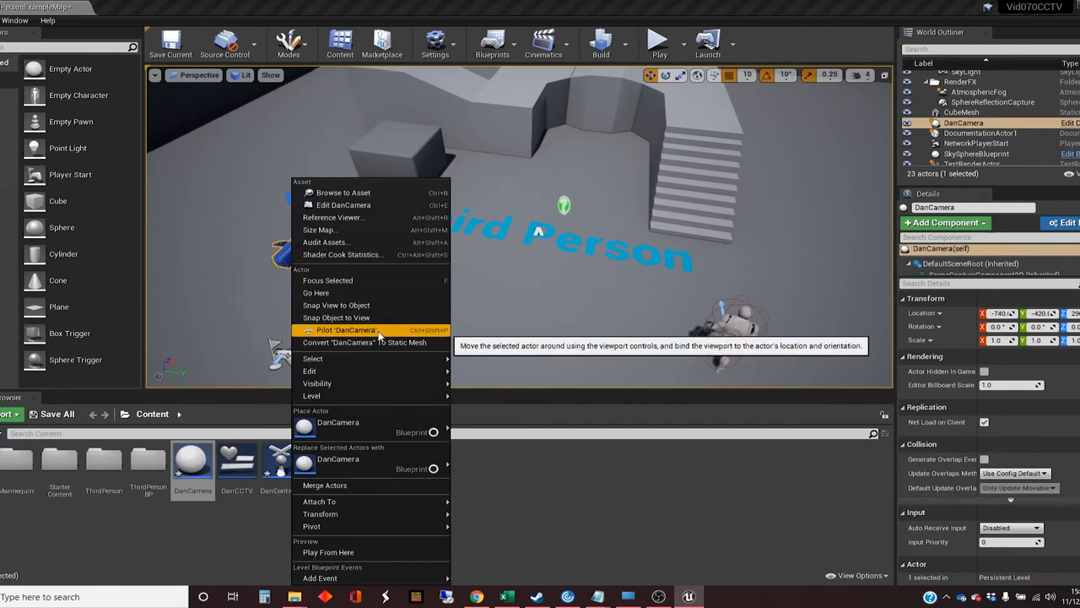
left_click(341, 329)
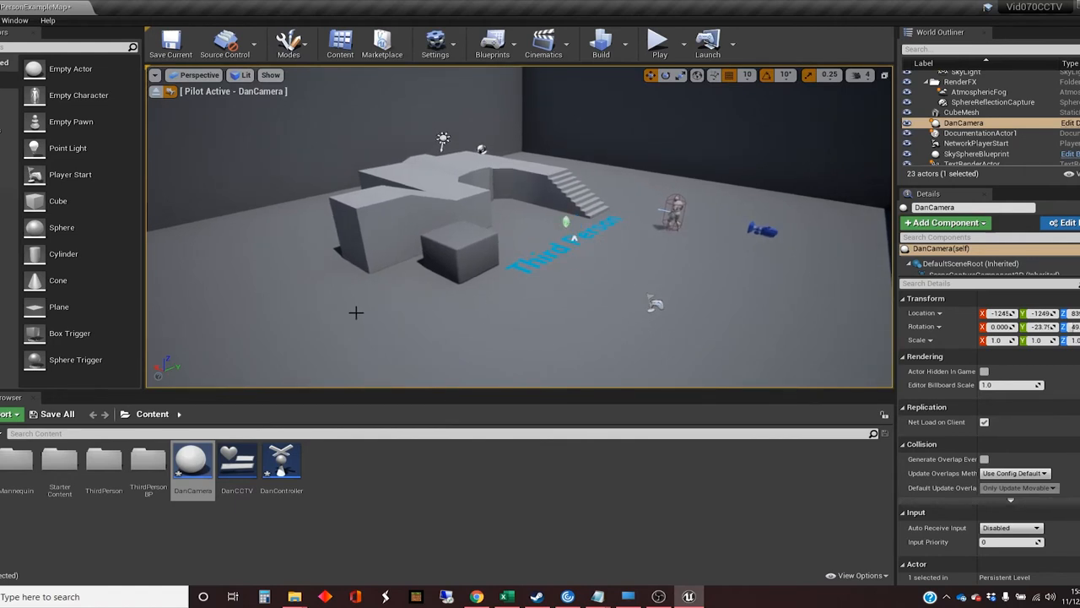
mouse_move(165, 91)
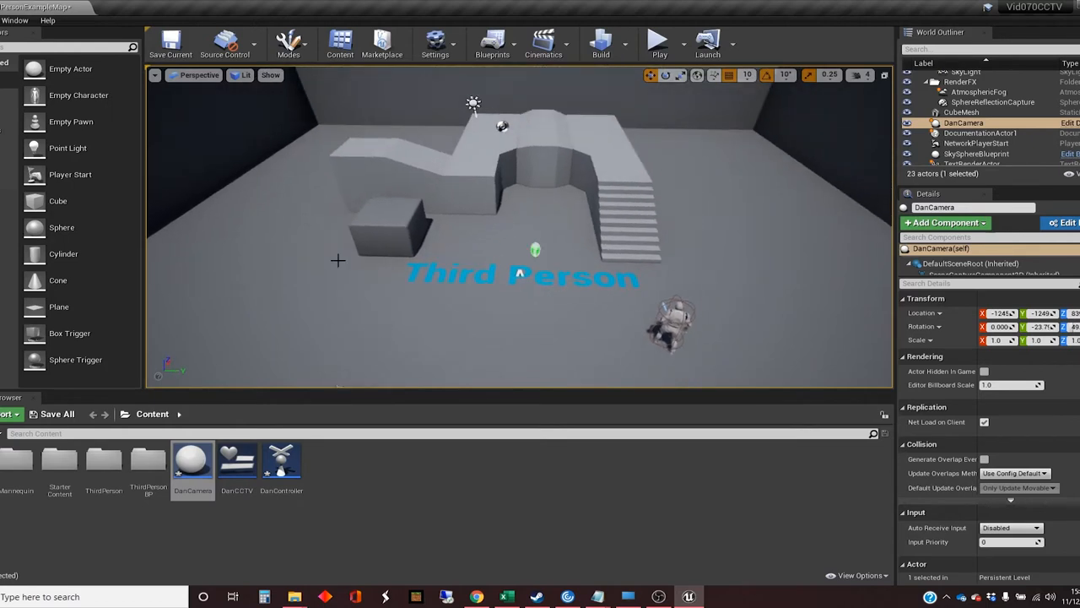
mouse_move(335, 263)
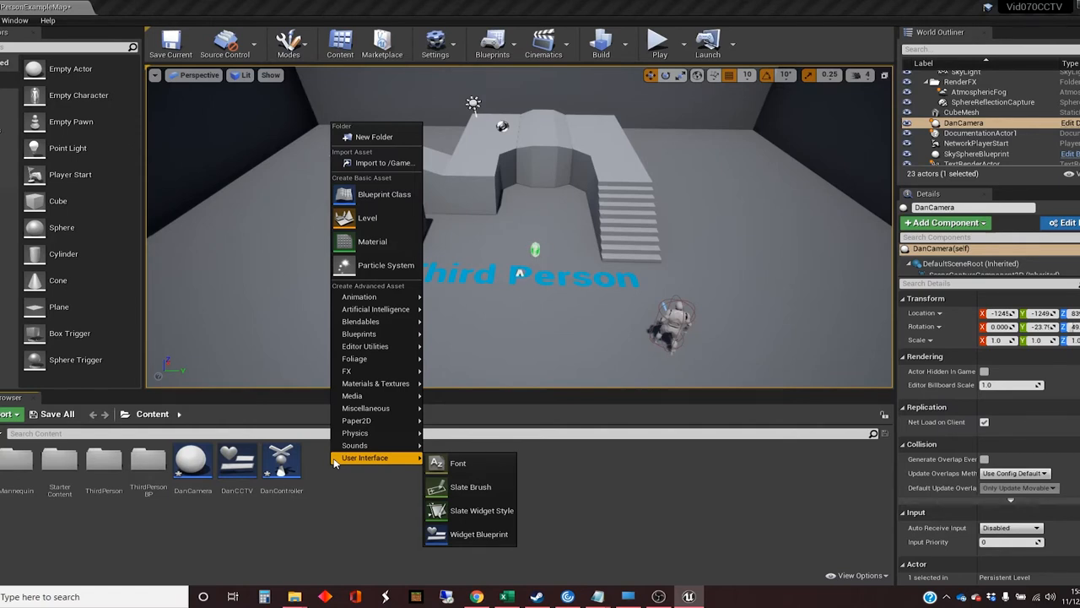
mouse_move(365, 457)
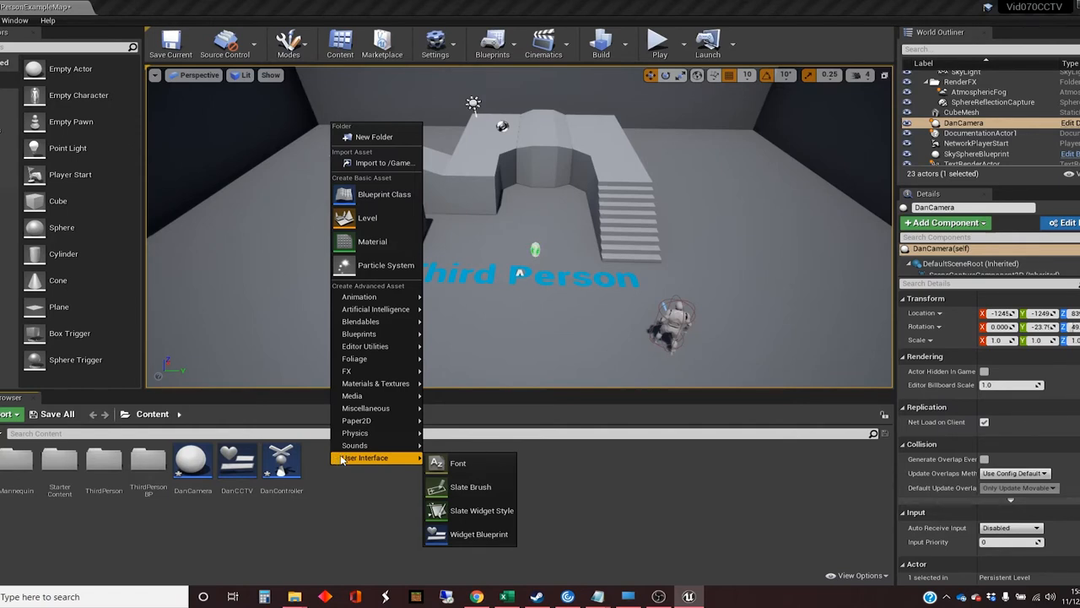
mouse_move(374, 383)
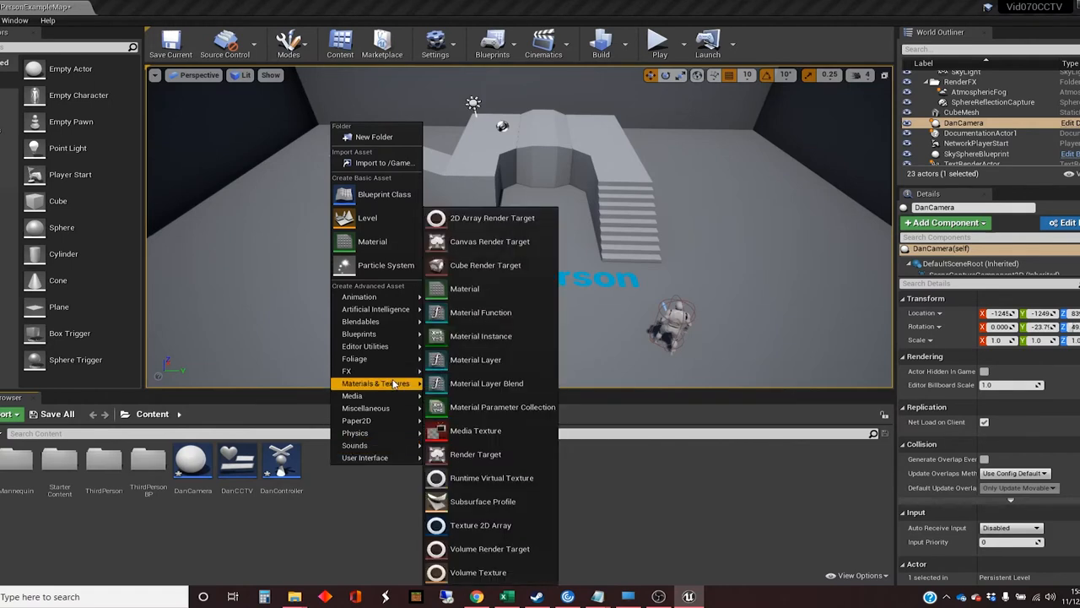
mouse_move(387, 389)
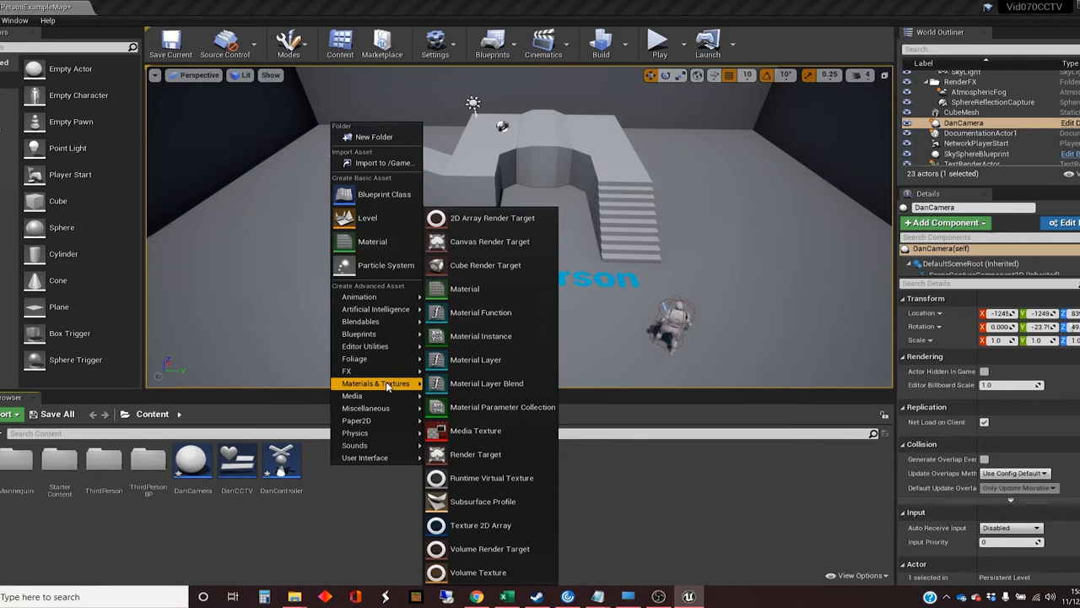
mouse_move(489, 454)
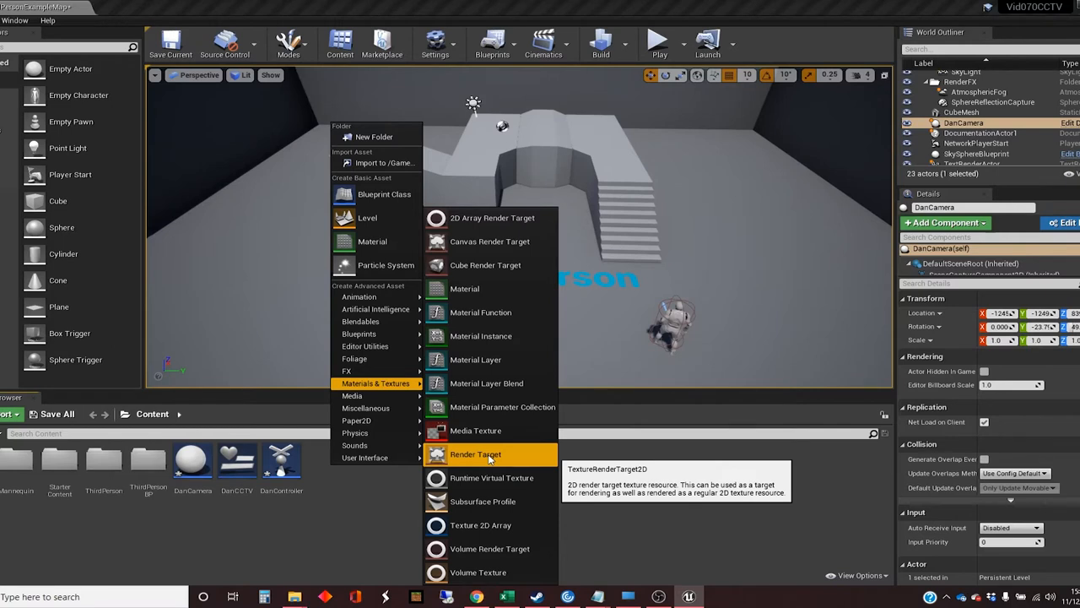
Create a render target asset named DanCCTV_RT in Content, then load the DanCamera blueprint.
left_click(476, 454)
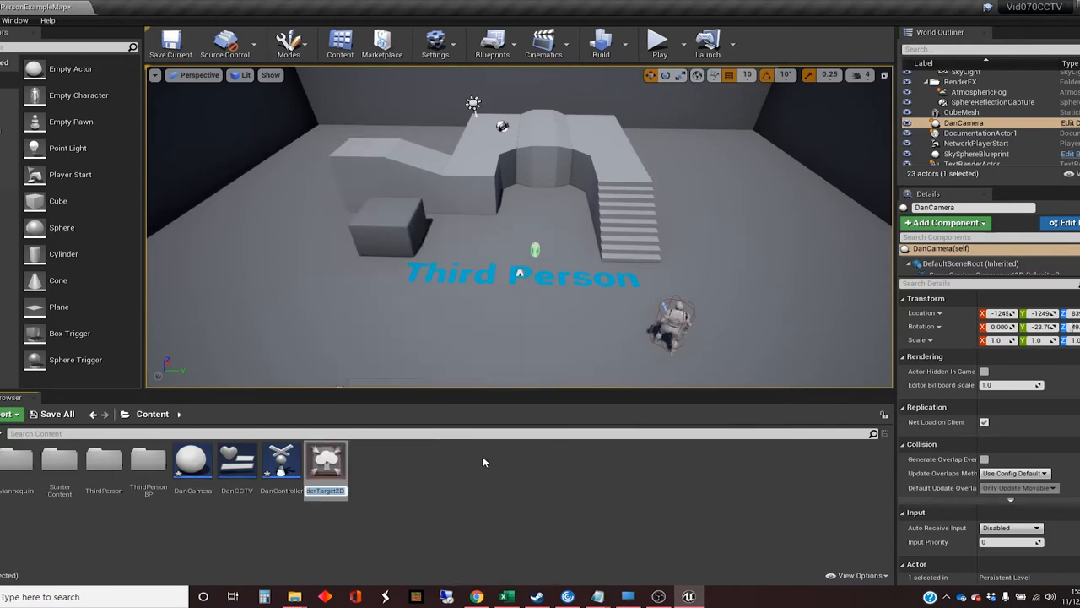
mouse_move(469, 464)
type("DanCCTV_")
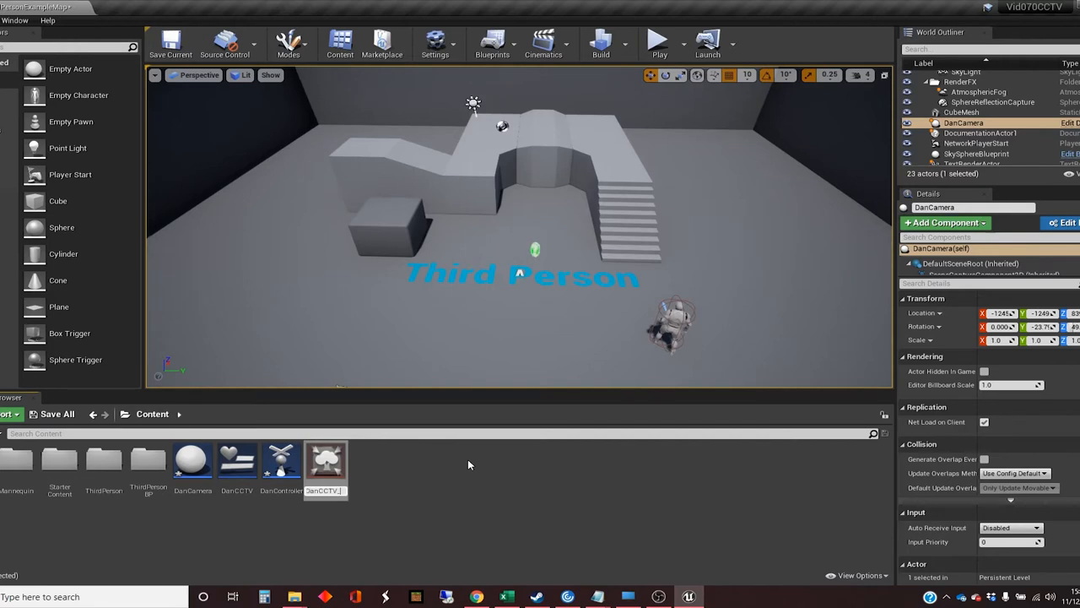
left_click(280, 460)
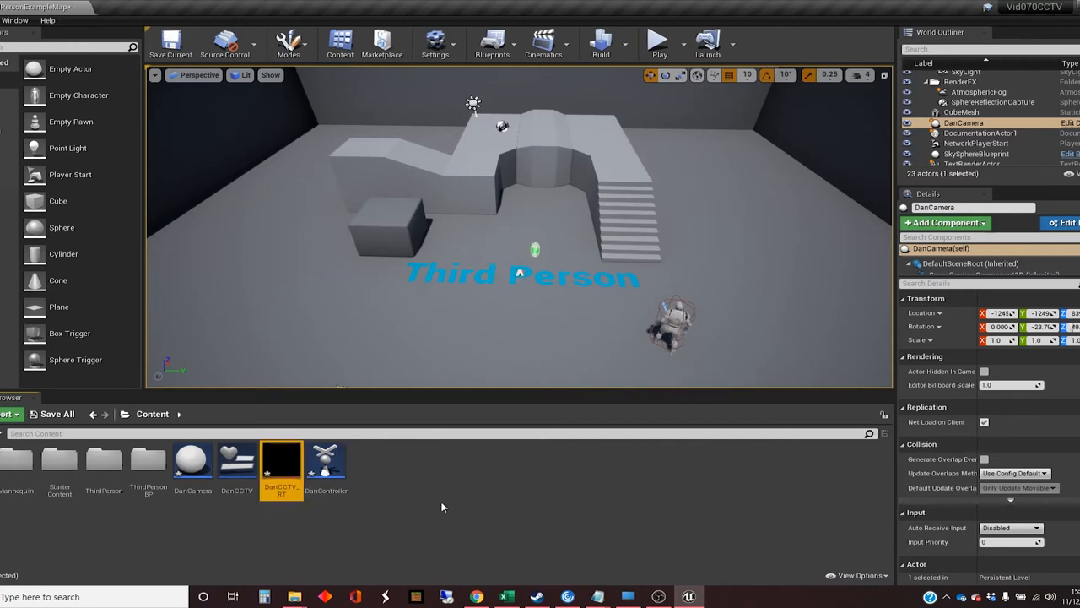
double_click(192, 465)
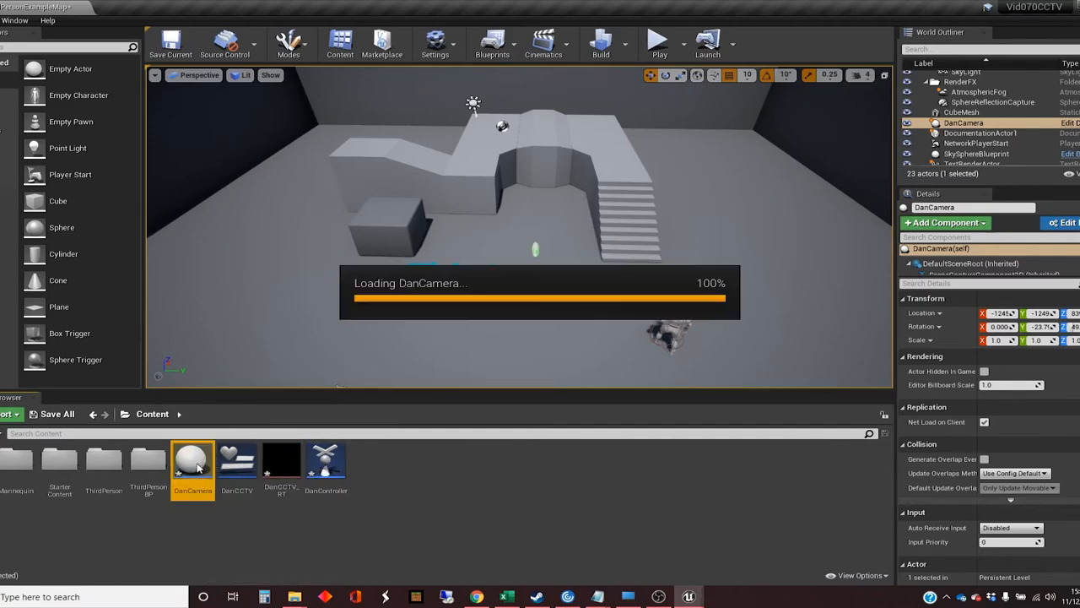
Assign DanCCTV_RT as the texture target of DanCamera's SceneCaptureComponent2D.
double_click(193, 459)
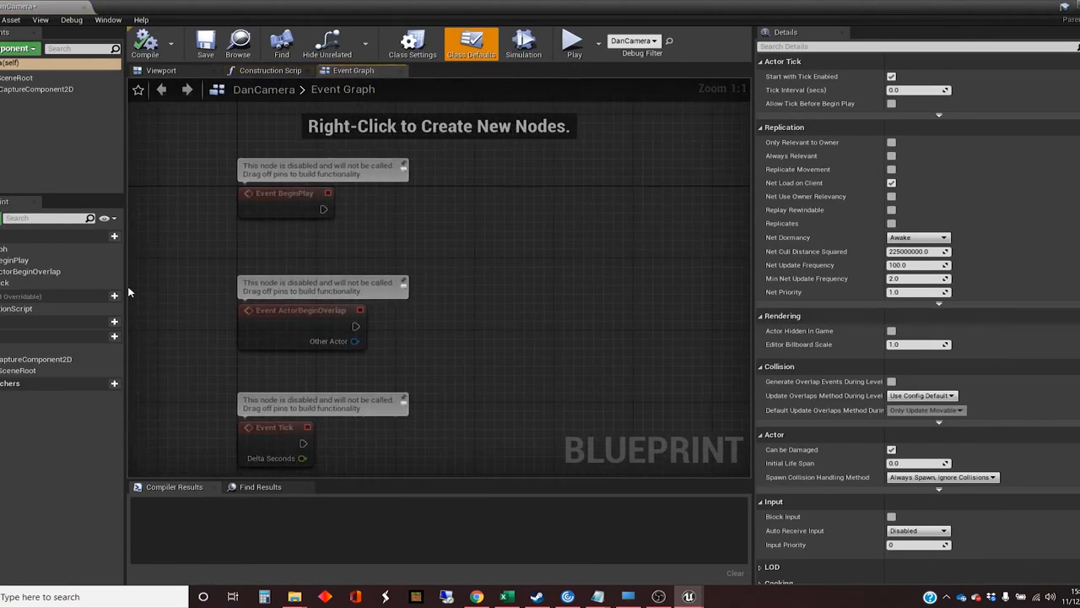
left_click(42, 89)
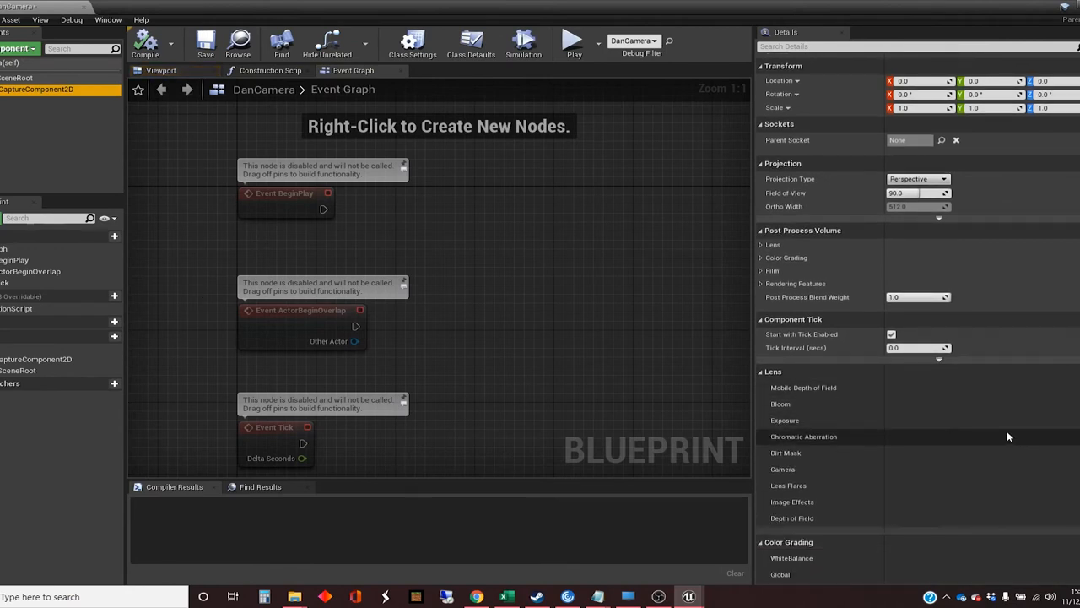
scroll("down", 3)
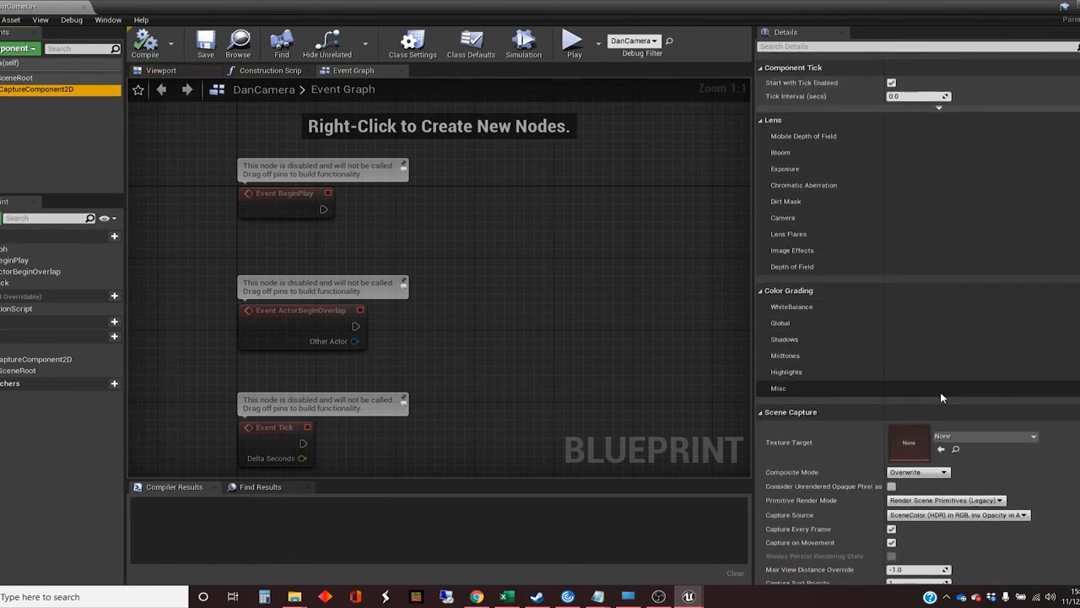
mouse_move(795, 452)
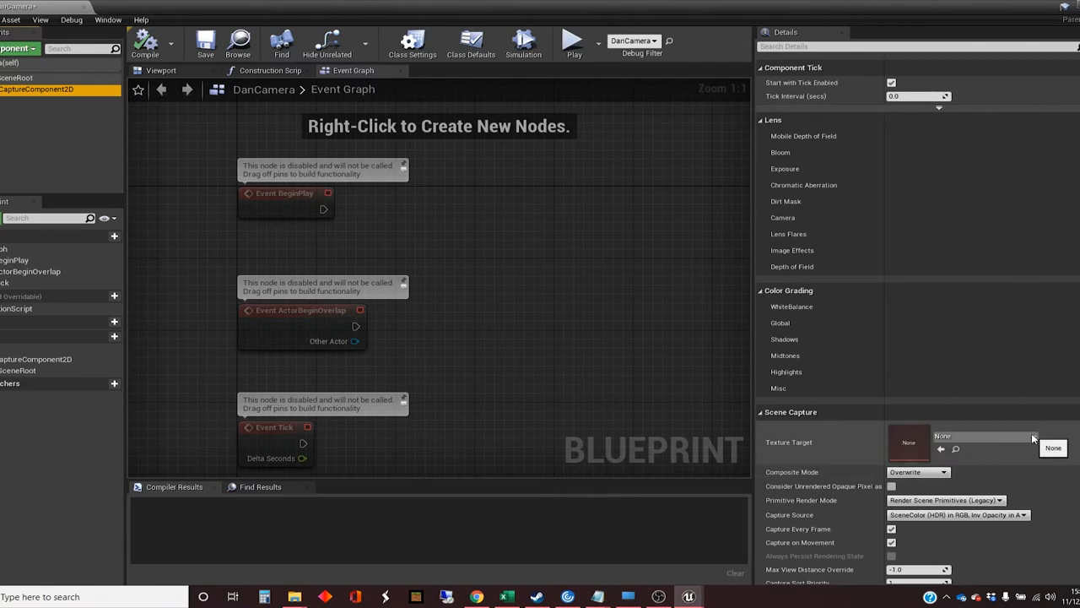
left_click(1029, 436)
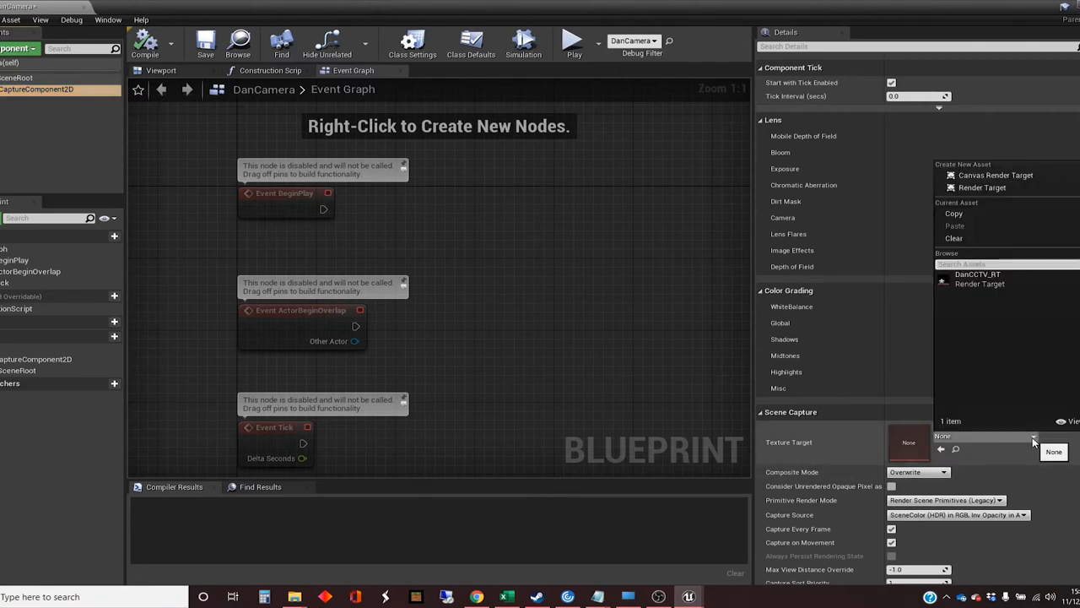
mouse_move(975, 273)
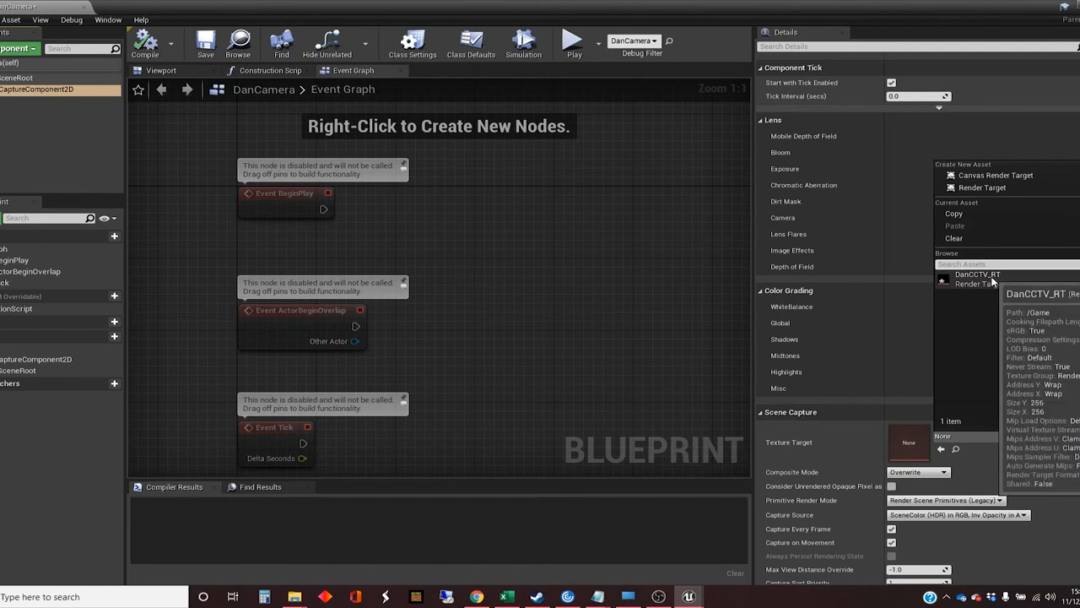
left_click(962, 274)
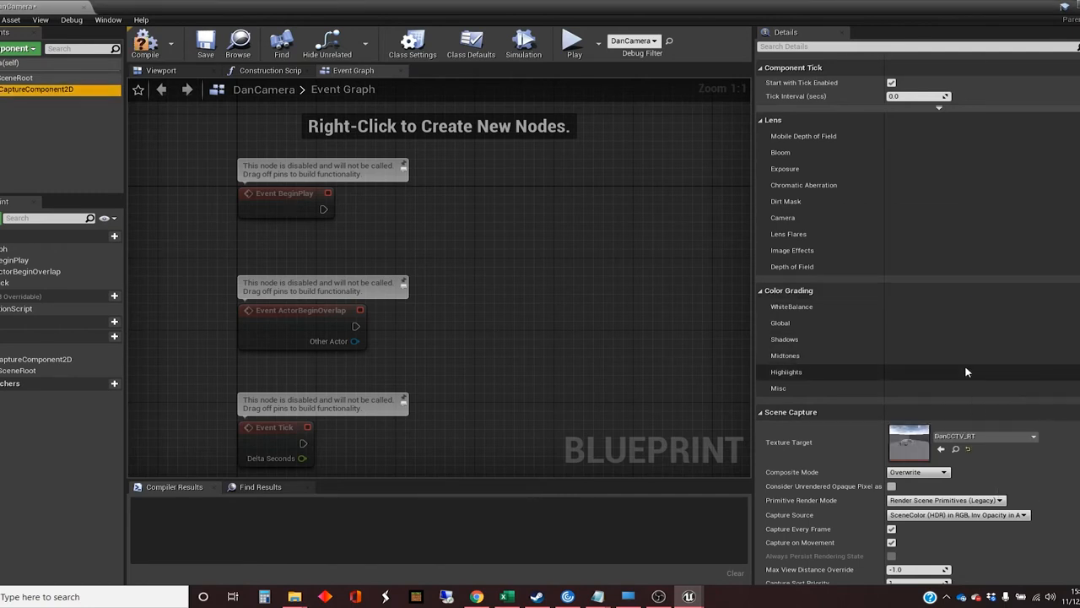
mouse_move(908, 453)
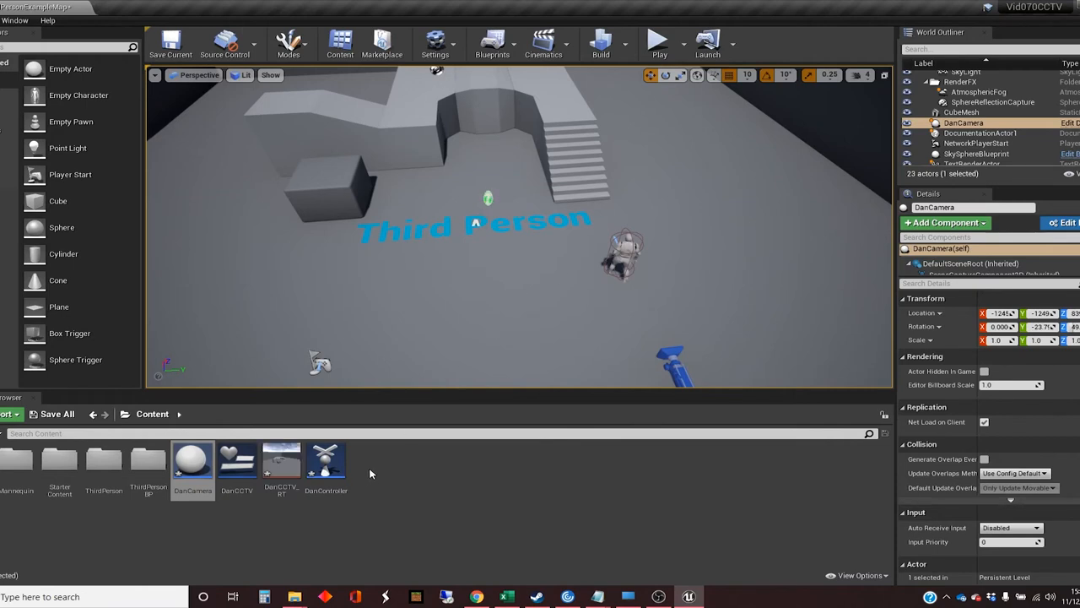
mouse_move(376, 465)
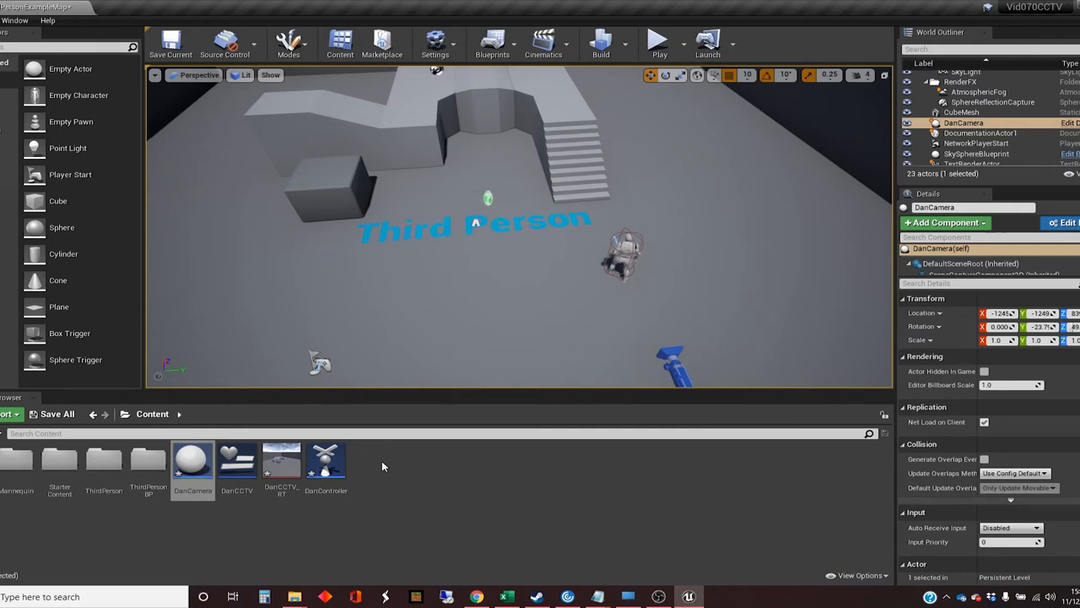
mouse_move(398, 462)
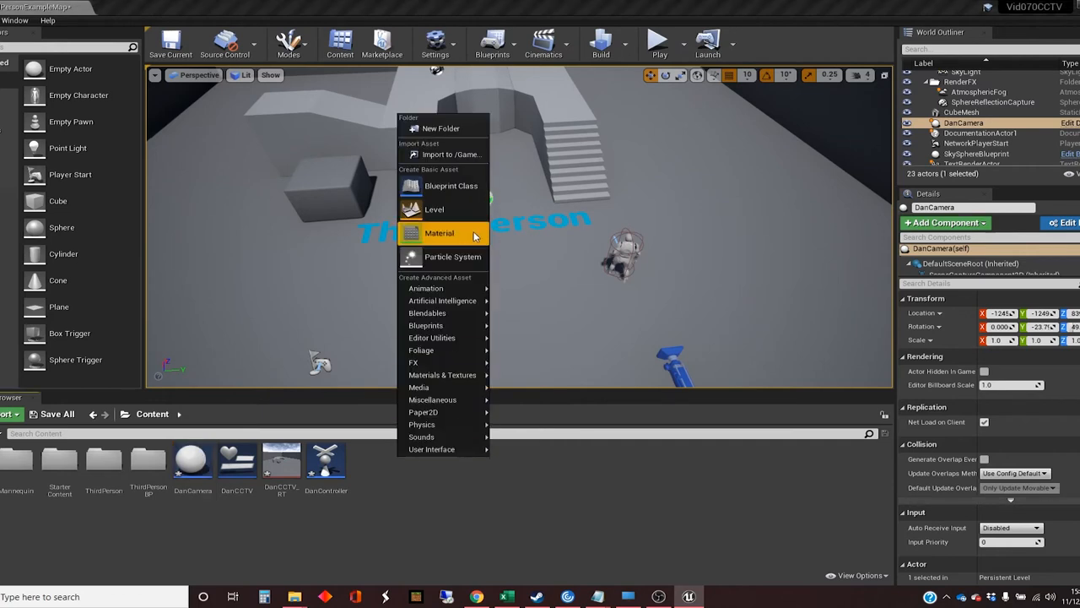
Create the DanCCTV_Mat material in Content and bring it into the material editor.
left_click(439, 233)
type("DanCCTV_Mat")
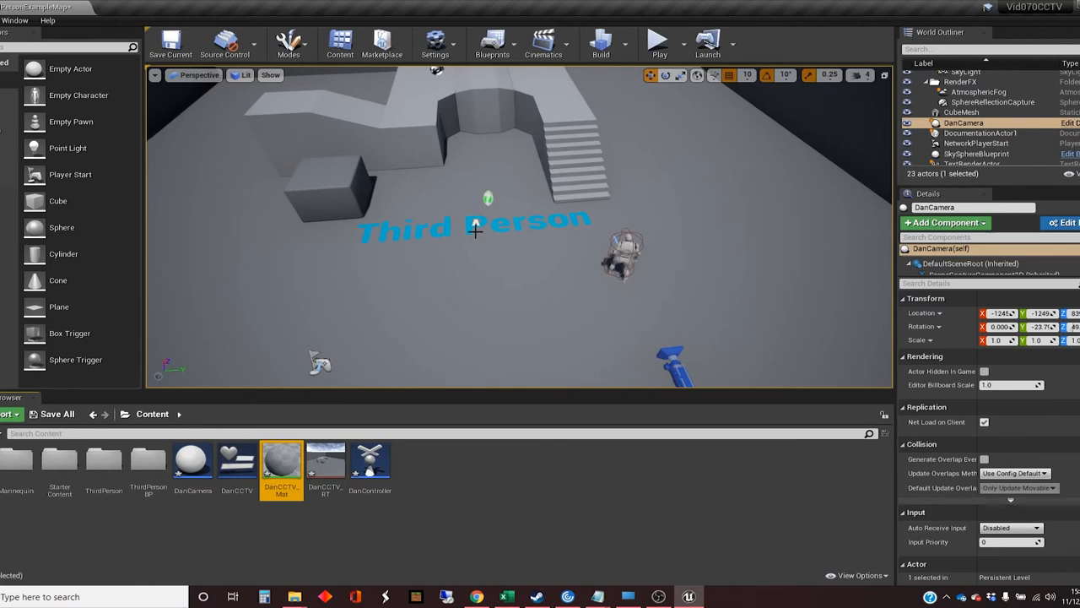
mouse_move(403, 533)
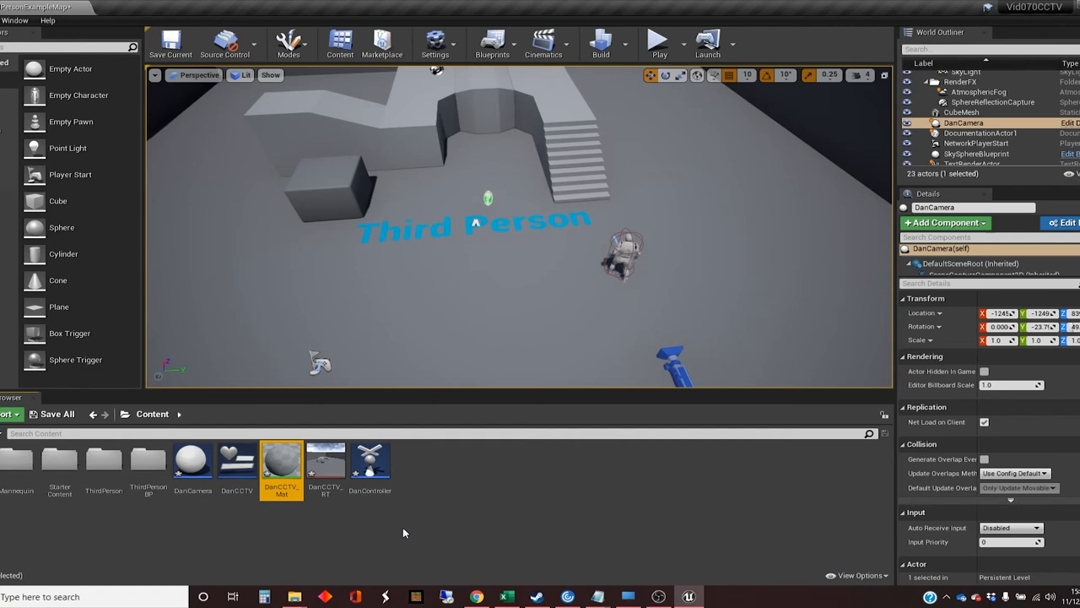
mouse_move(435, 552)
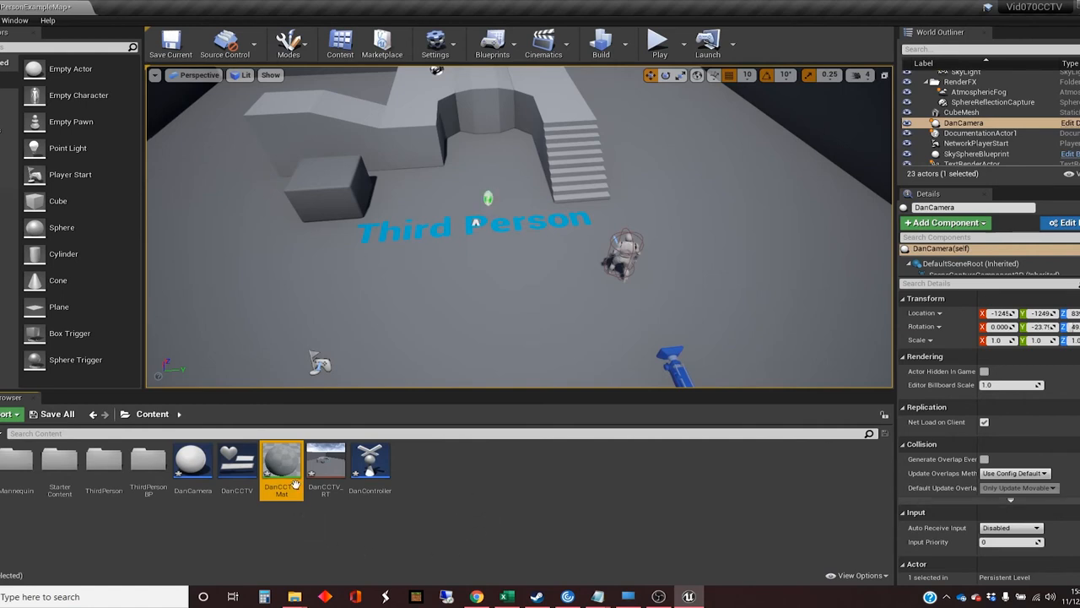
mouse_move(280, 464)
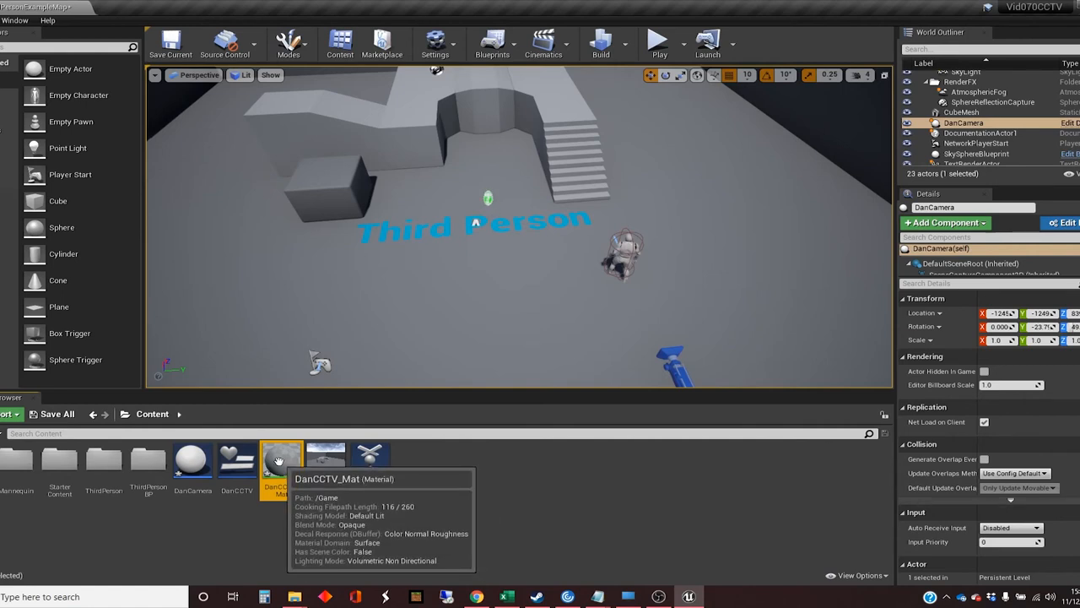
double_click(280, 456)
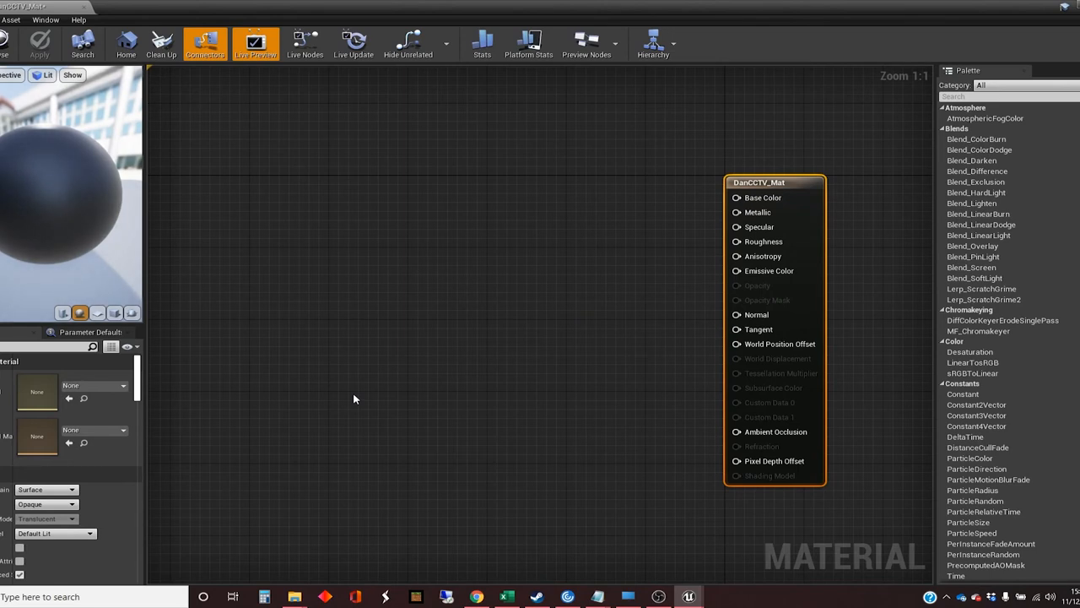
mouse_move(290, 501)
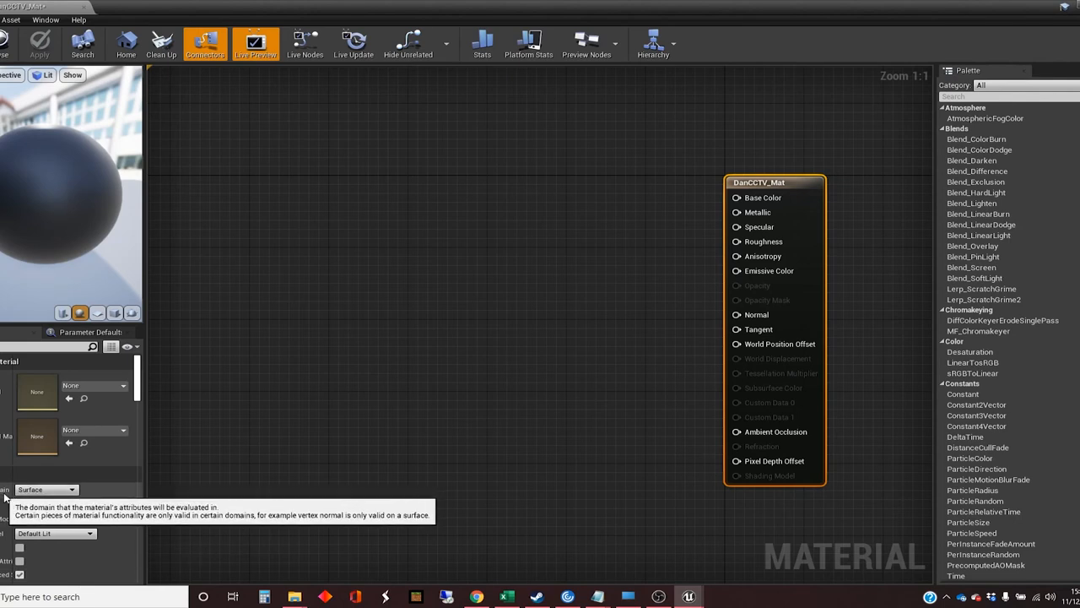
Change DanCCTV_Mat's Material Domain to User Interface.
left_click(47, 489)
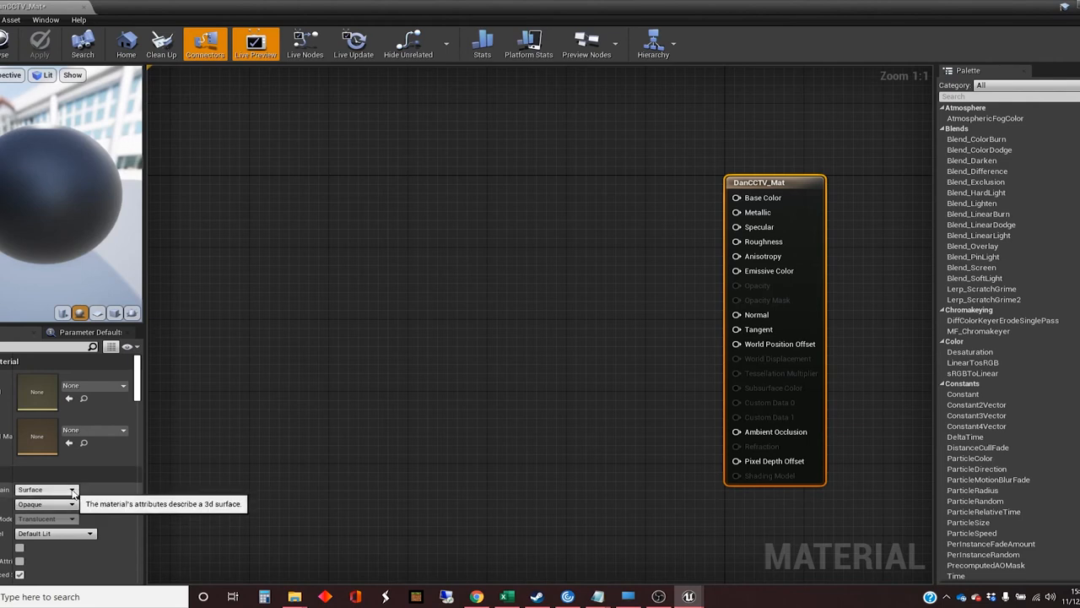
left_click(74, 489)
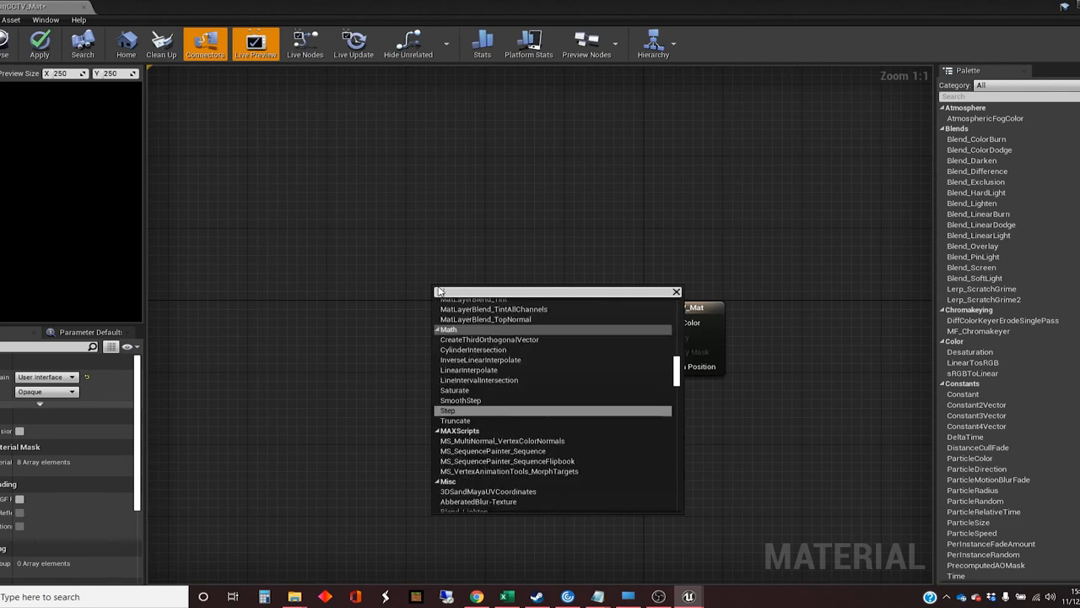
Add a Texture Sample node reading DanCCTV_RT and wire its RGB into Final Color.
type("Textu")
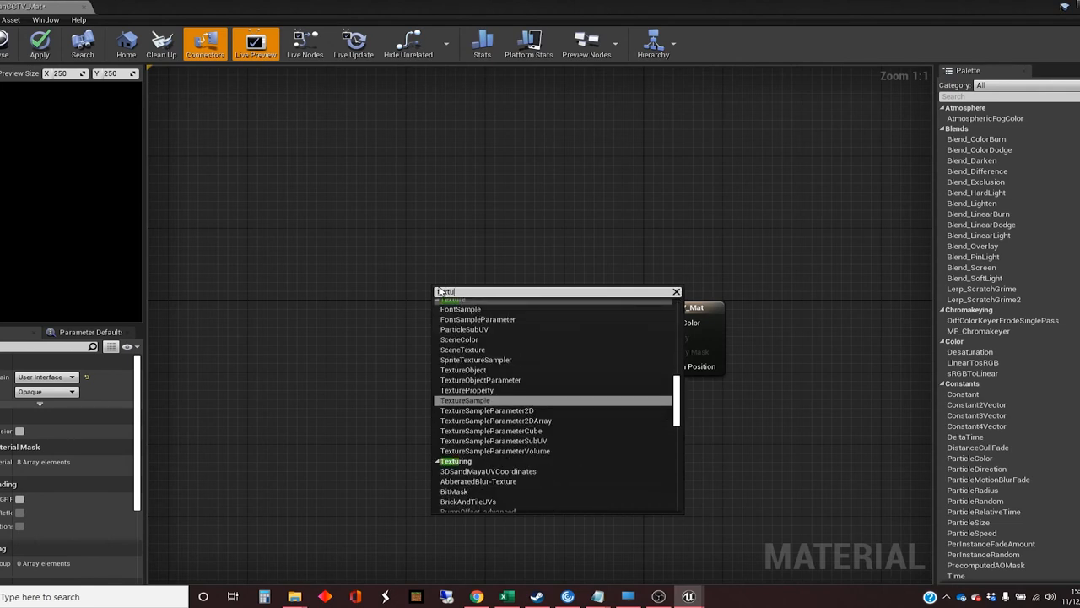
left_click(466, 400)
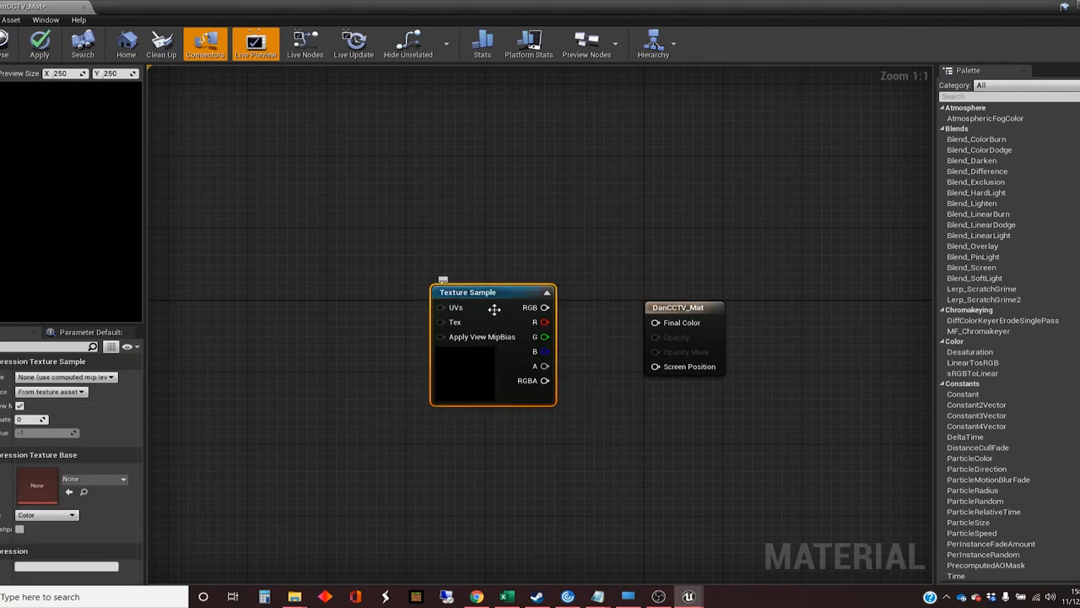
mouse_move(588, 336)
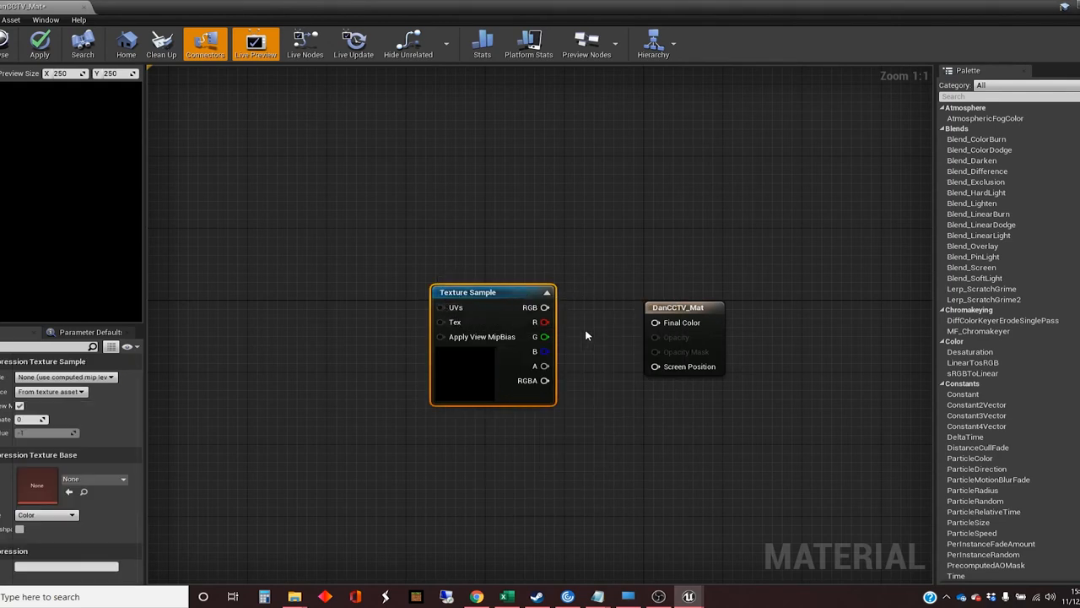
left_click_drag(547, 307, 654, 323)
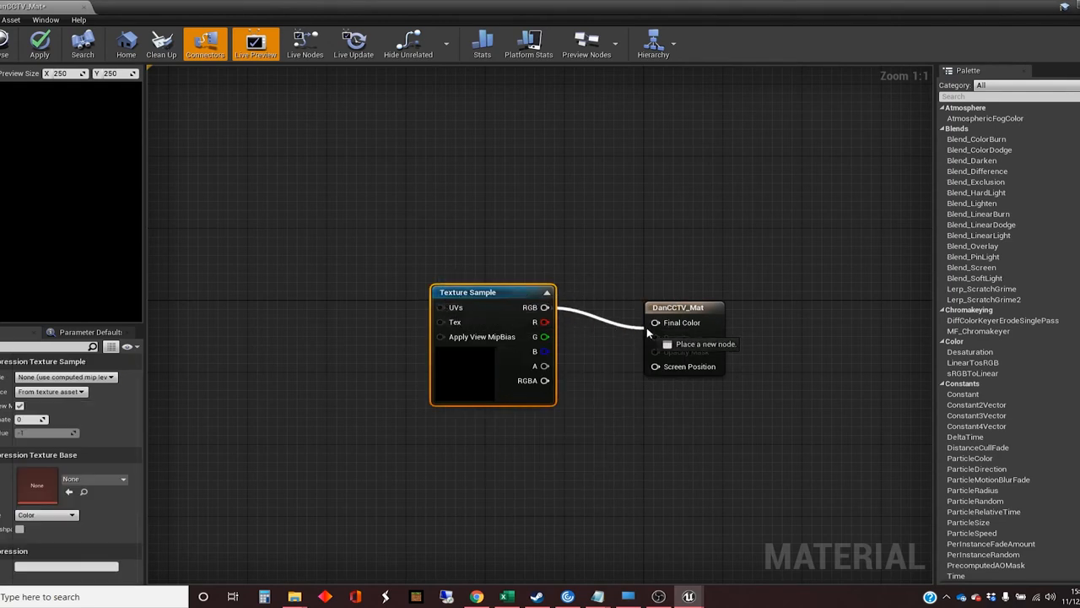
left_click(481, 44)
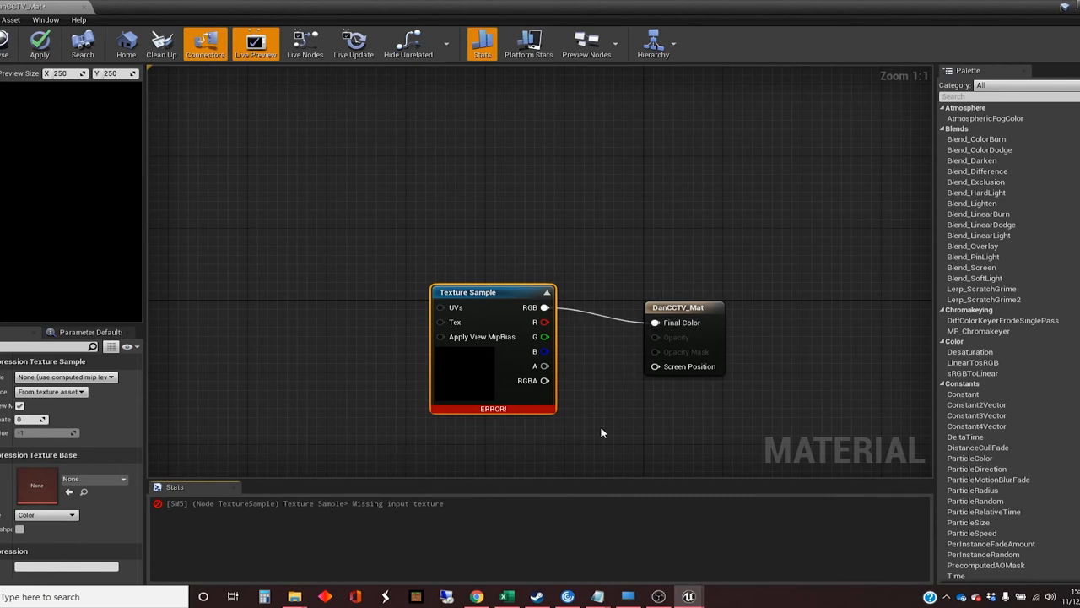
mouse_move(488, 312)
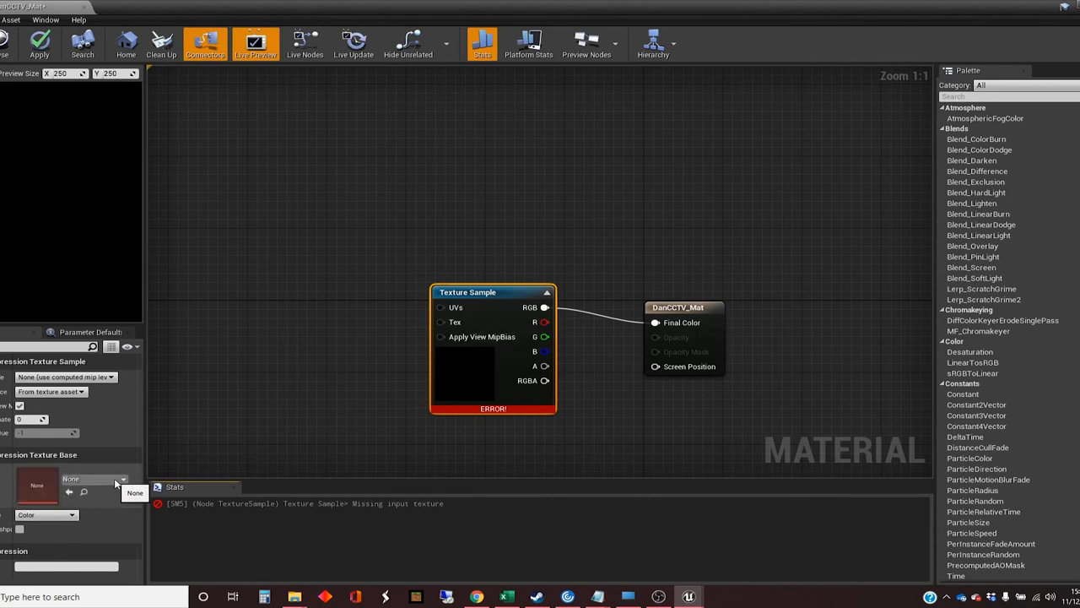
left_click(122, 479)
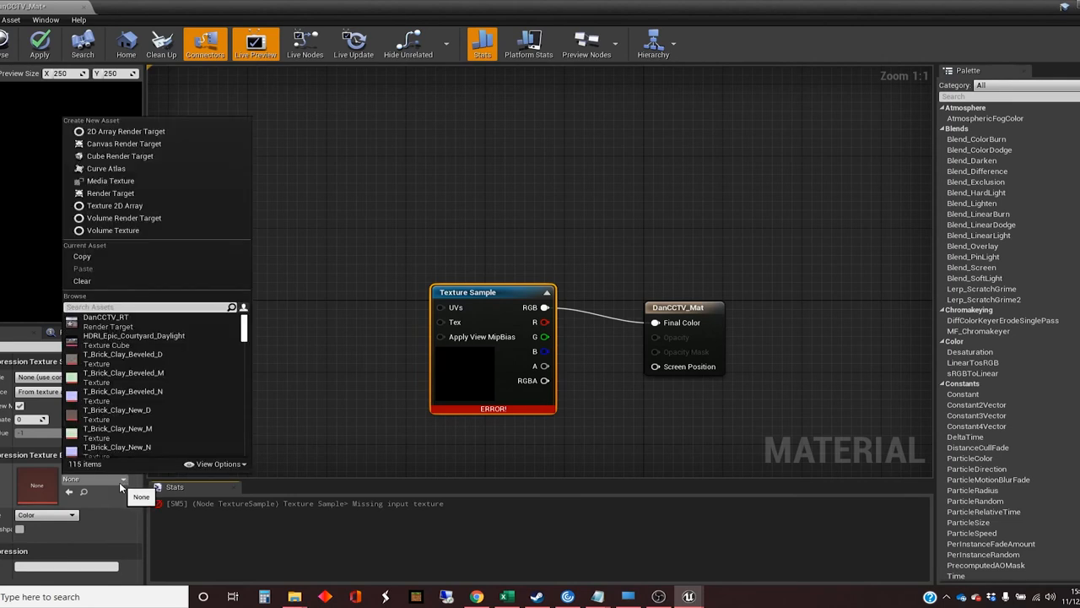
mouse_move(104, 317)
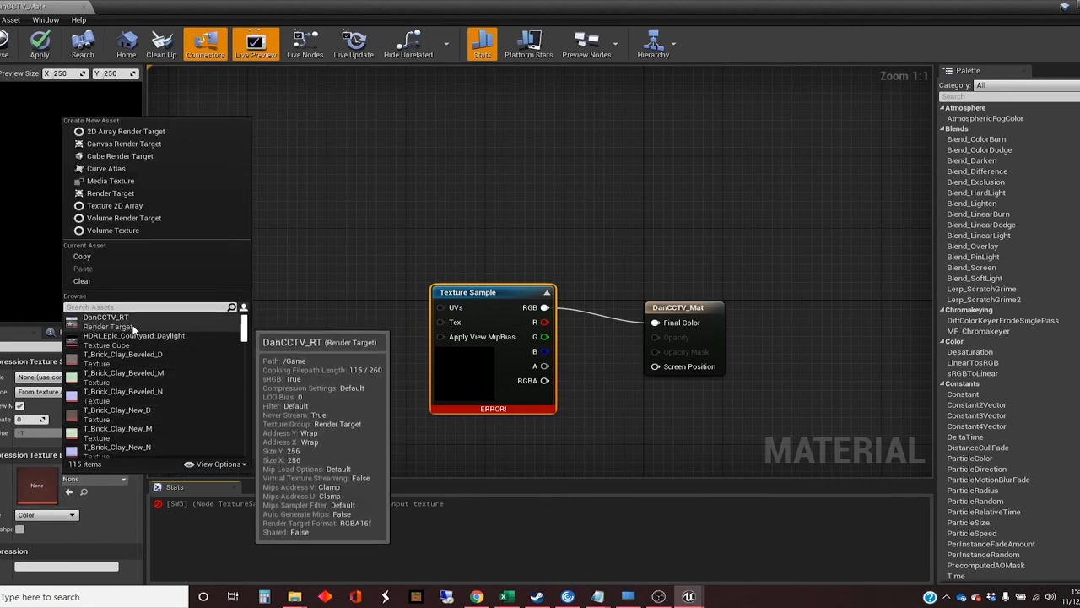
mouse_move(141, 327)
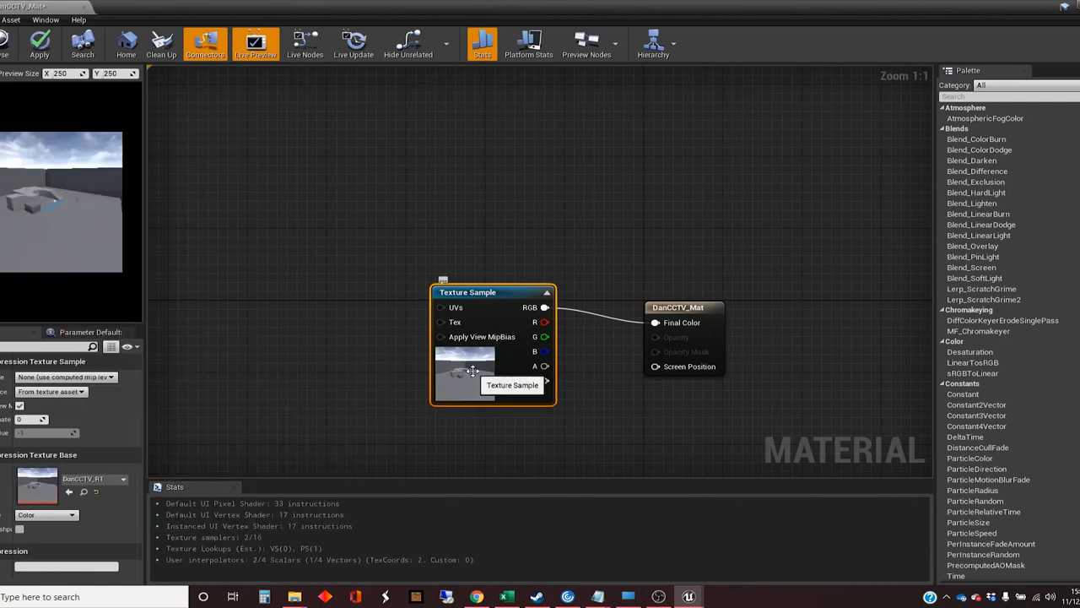
mouse_move(375, 282)
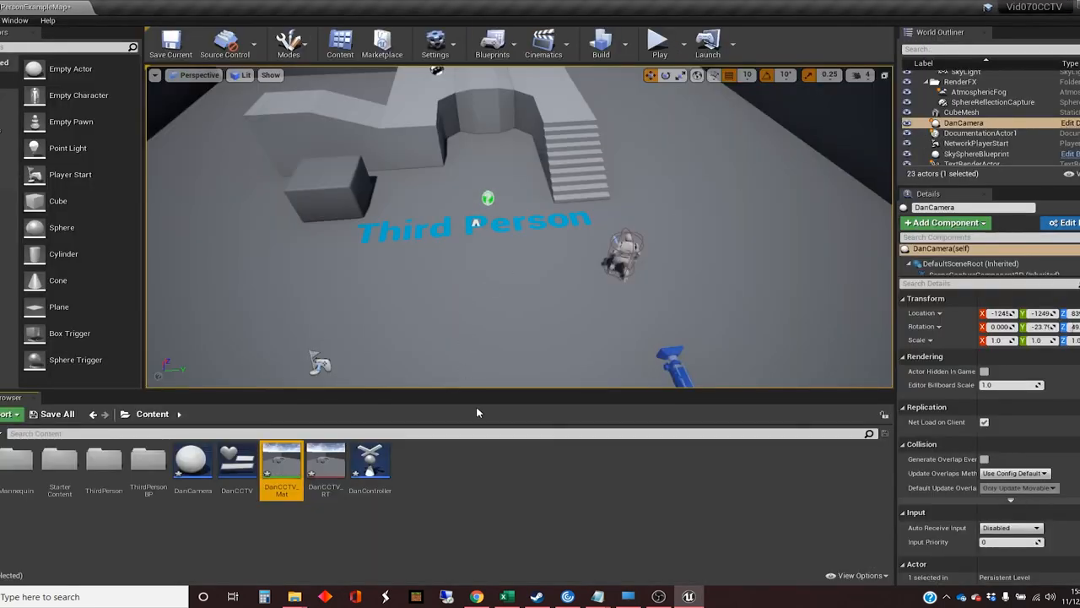
mouse_move(452, 535)
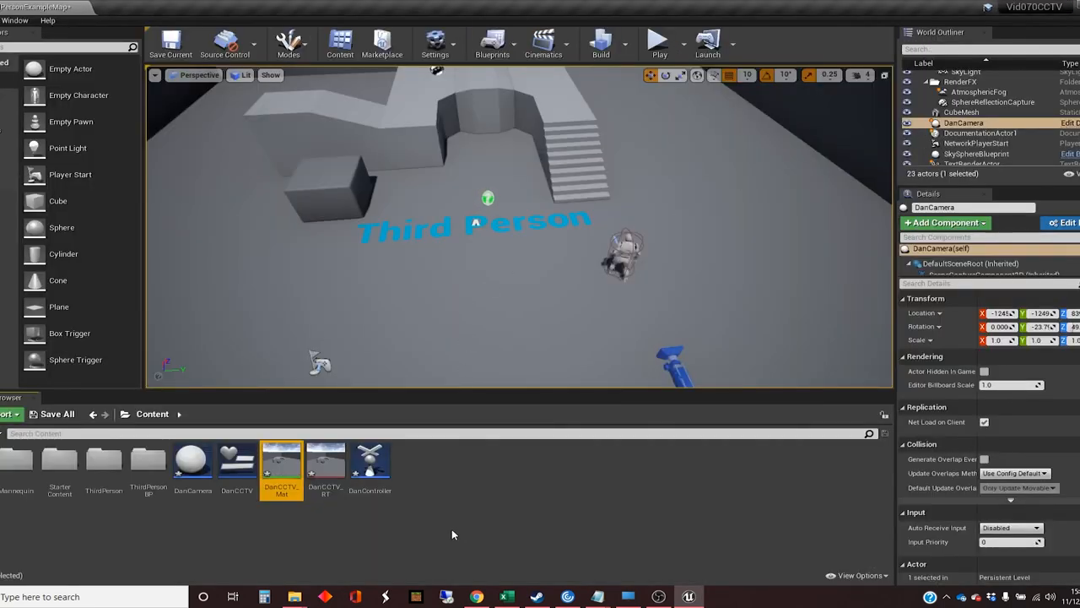
Set the DanCCTV widget's Image brush to DanCCTV_Mat and play the level to test the CCTV view.
double_click(236, 459)
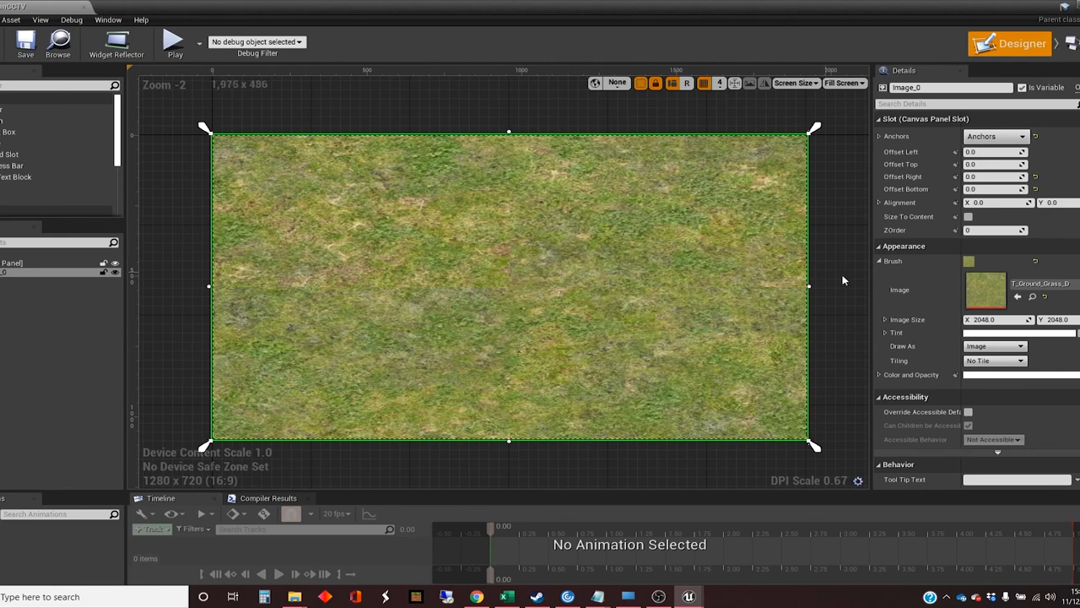
mouse_move(900, 302)
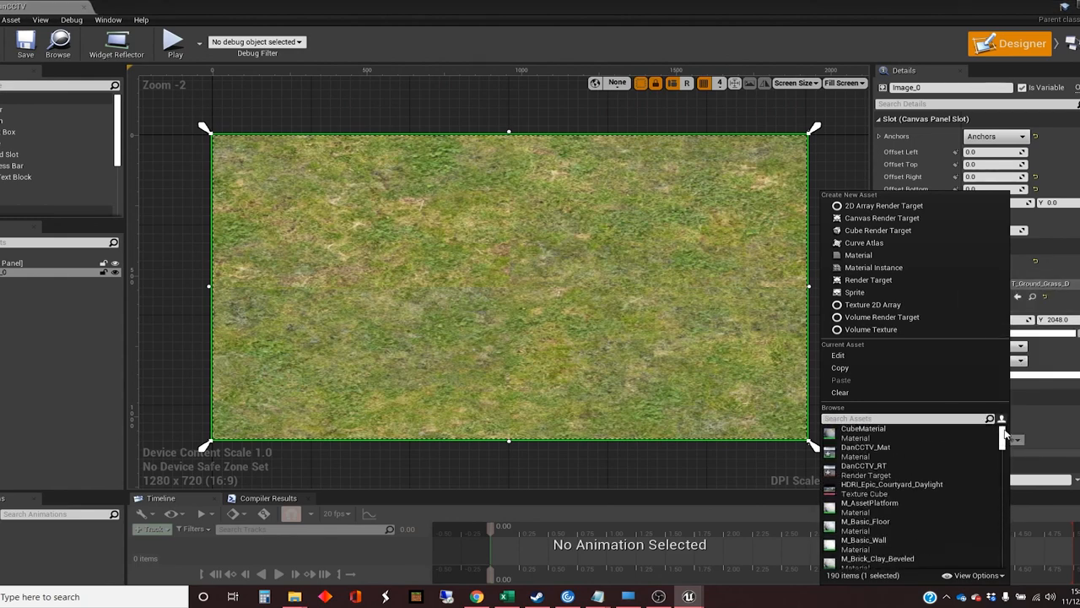
mouse_move(864, 447)
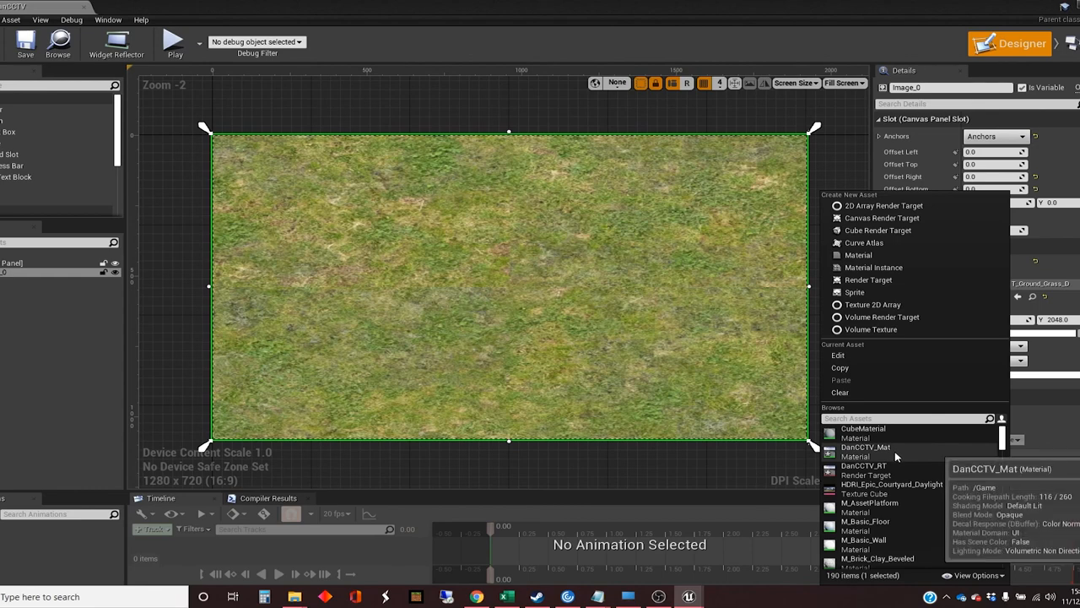
left_click(864, 445)
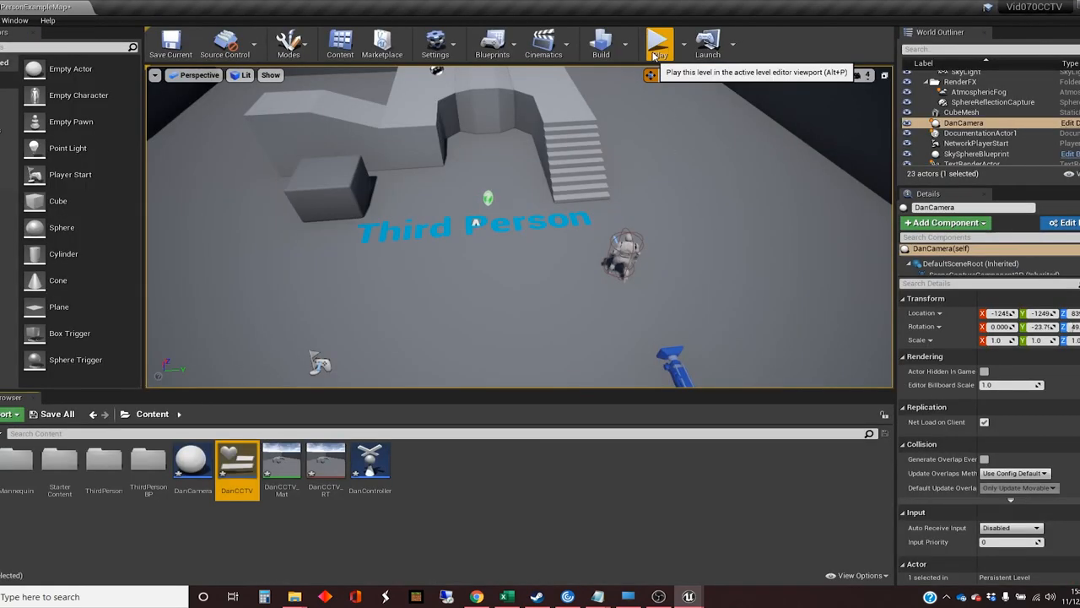
left_click(655, 41)
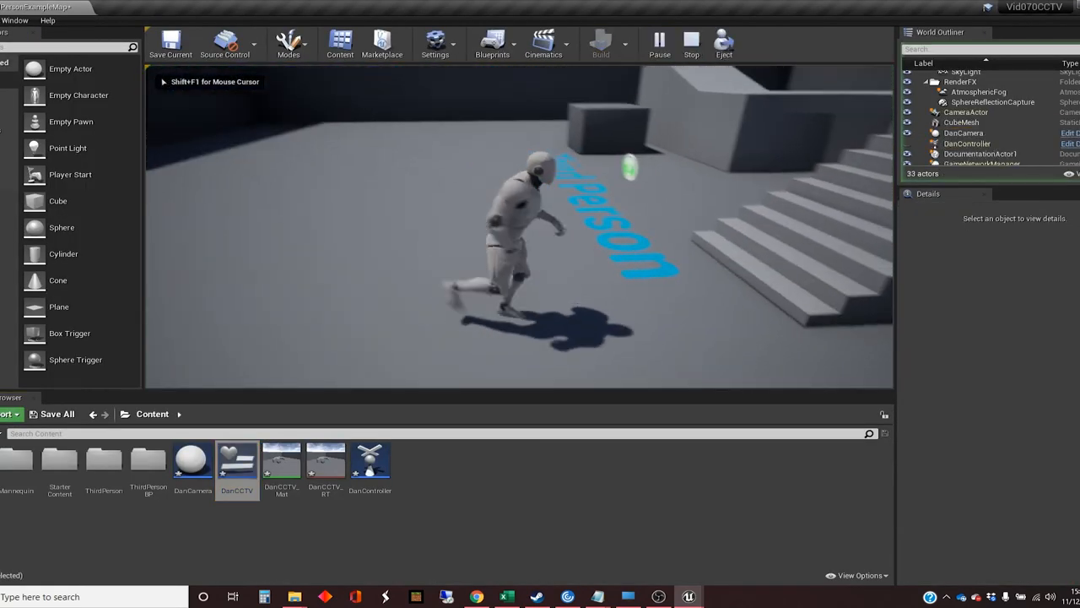